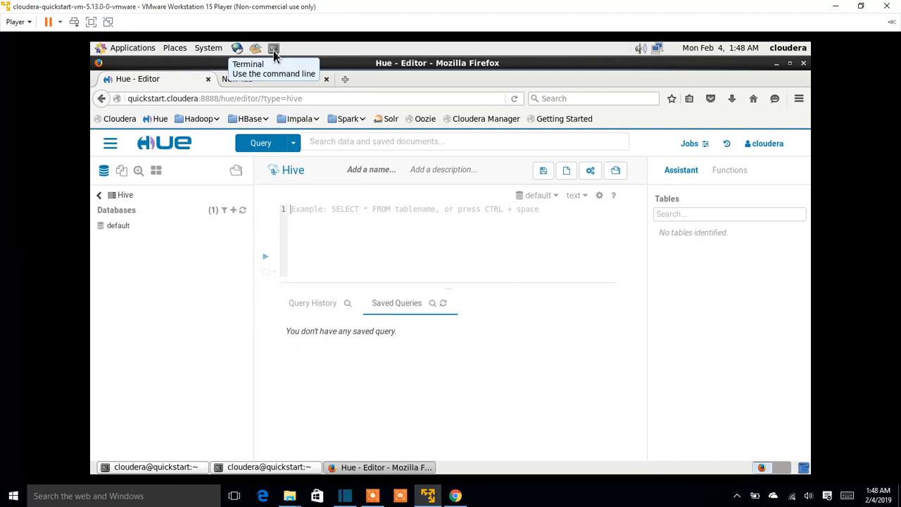
pyautogui.moveTo(234, 198)
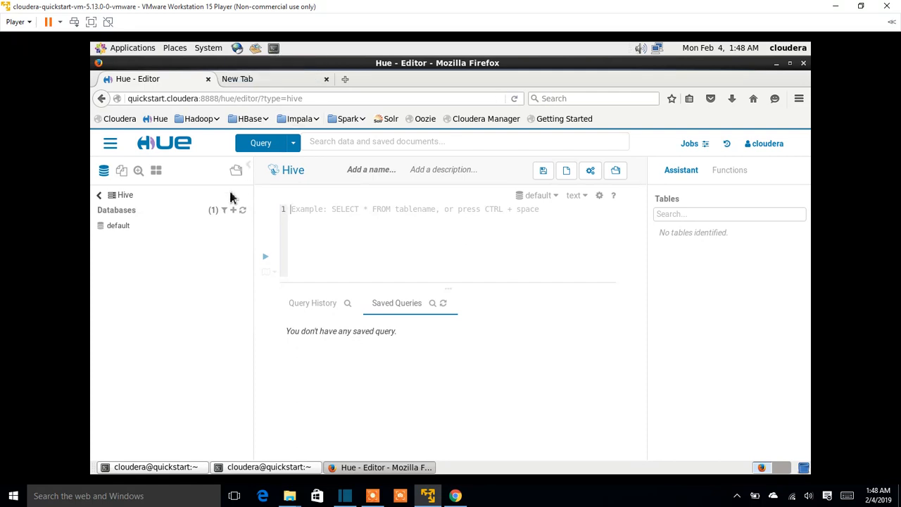
# Launch a terminal and run hive to start the Hive shell.
pyautogui.click(152, 467)
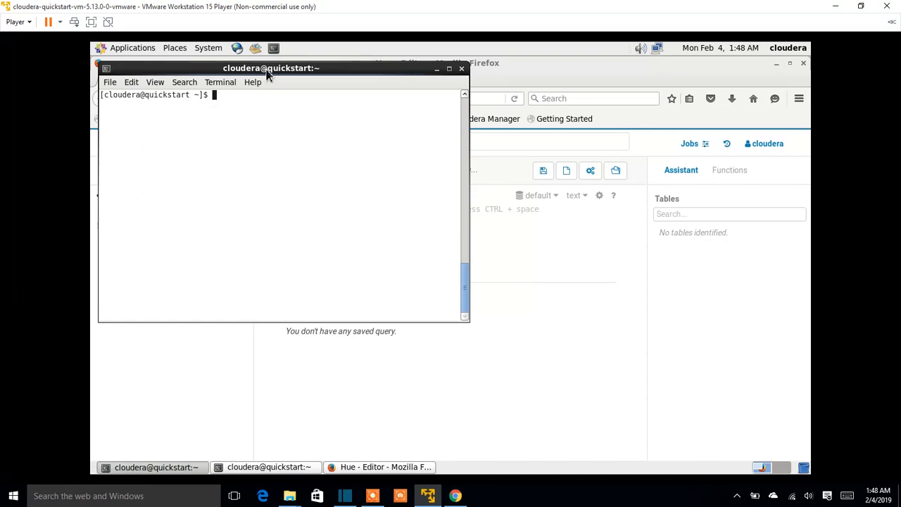
pyautogui.moveTo(244, 111)
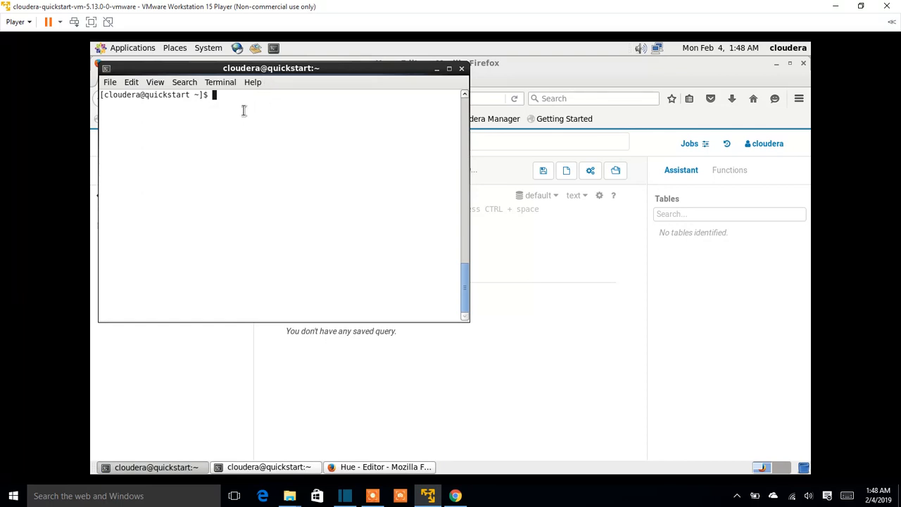
pyautogui.write('hive')
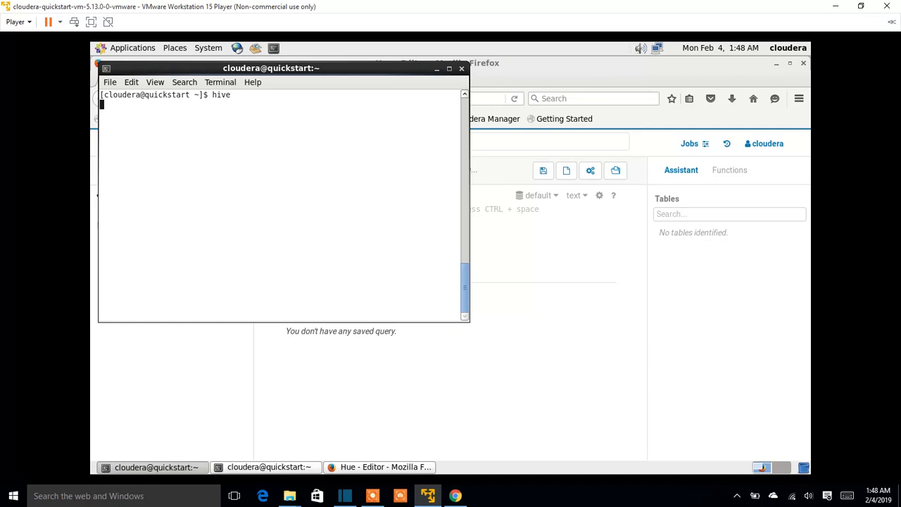
pyautogui.moveTo(237, 107)
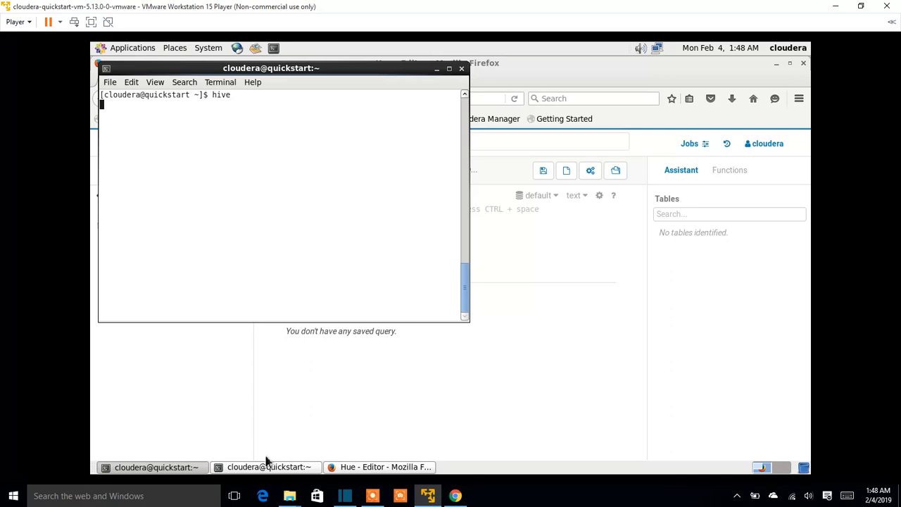
pyautogui.press('Return')
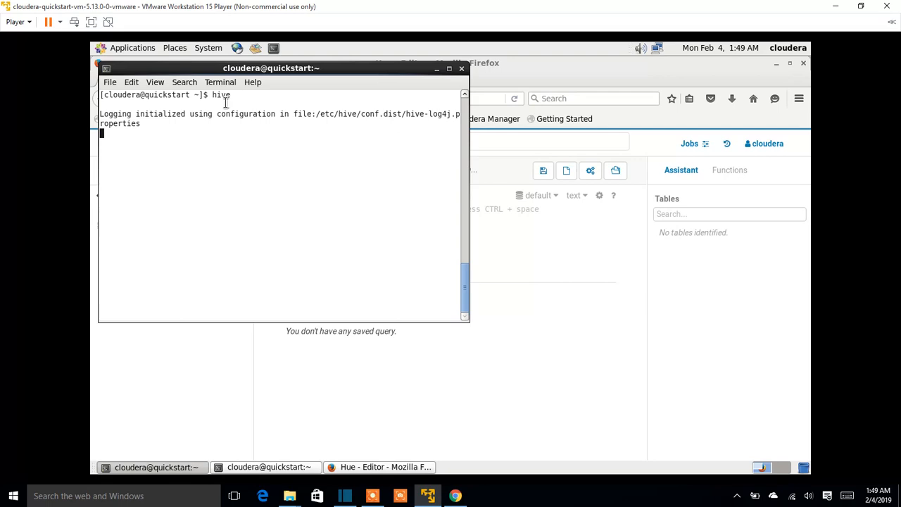
# In the other terminal, clear the screen and run locate hive-site.xml to list its paths.
pyautogui.click(269, 468)
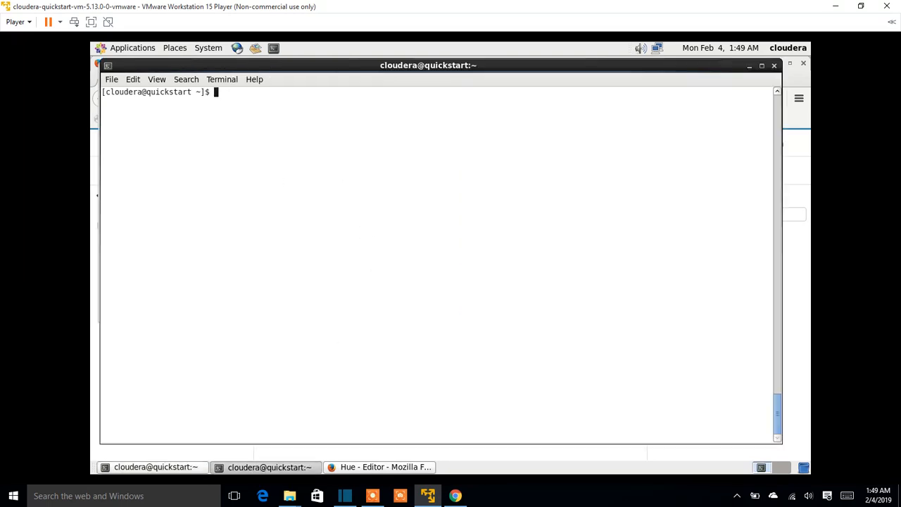
pyautogui.write('clear')
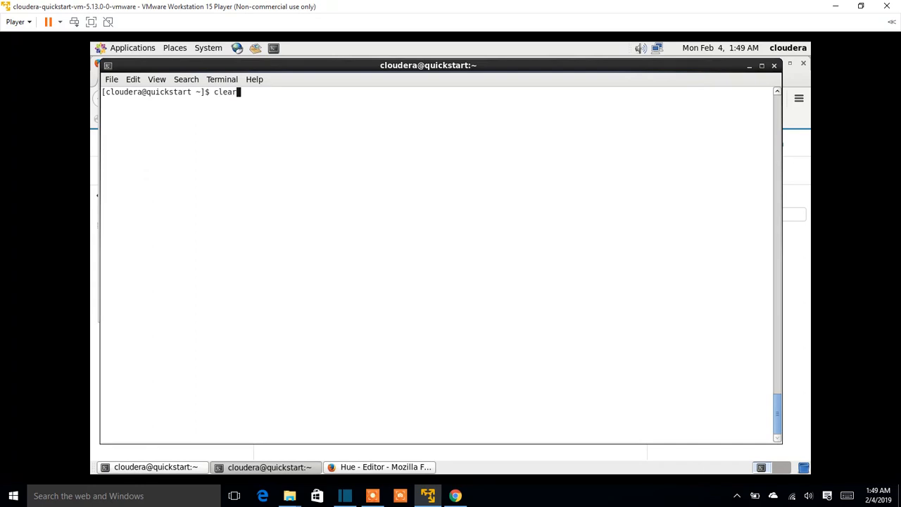
pyautogui.write('locate hive-site.xml')
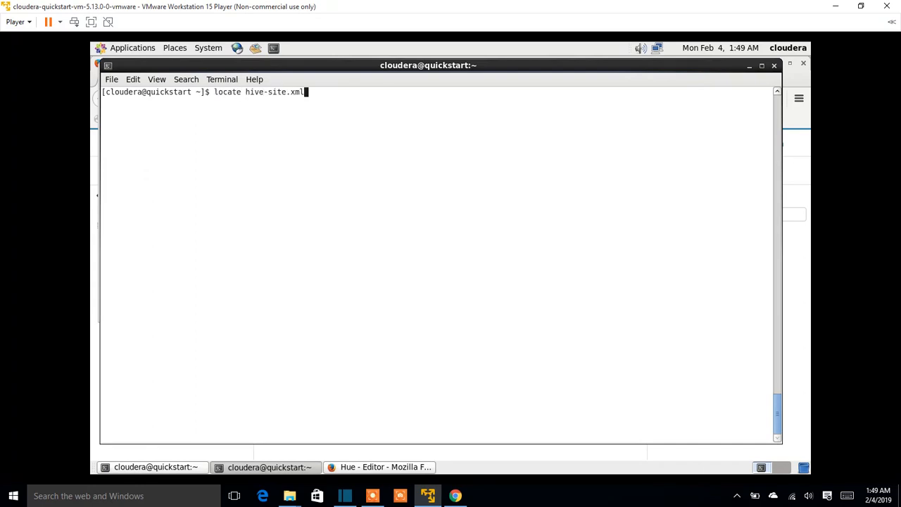
pyautogui.moveTo(335, 92)
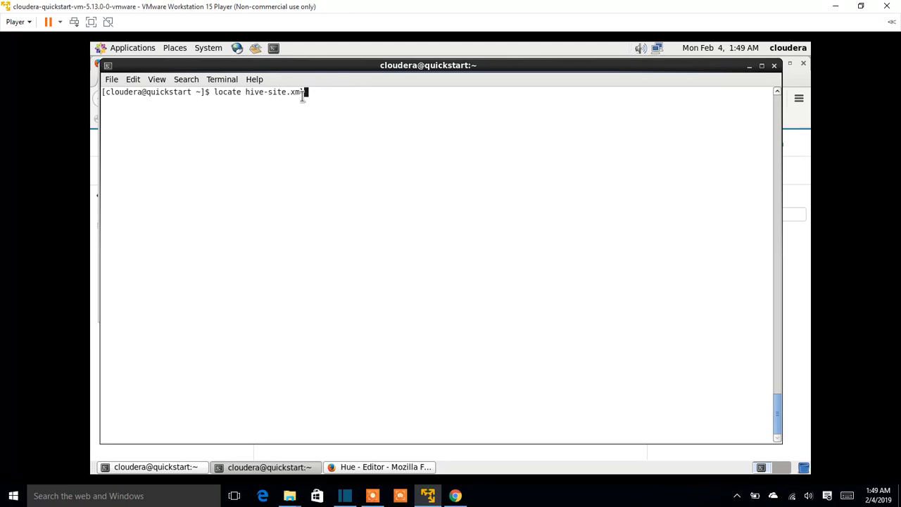
pyautogui.write('l')
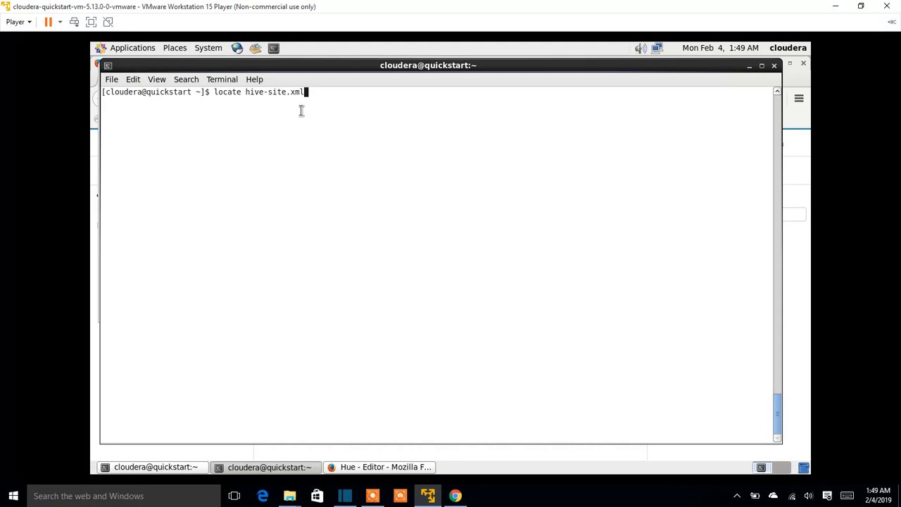
pyautogui.press('Return')
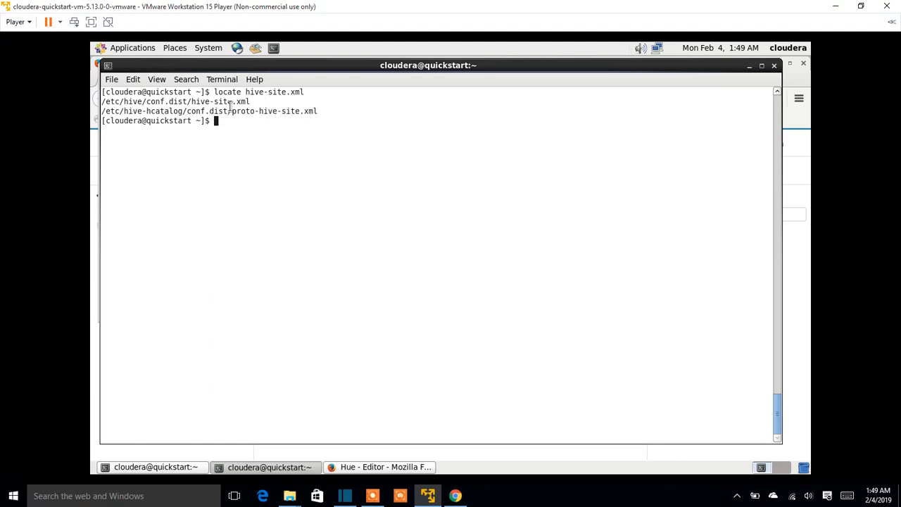
# Copy the /etc/hive/conf.dist path and begin a more command to page the file.
pyautogui.rightClick(225, 106)
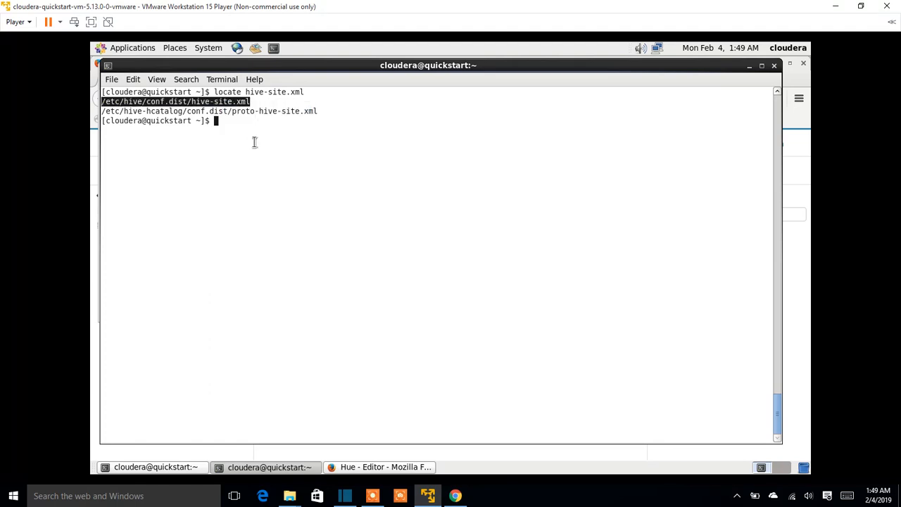
pyautogui.write('more')
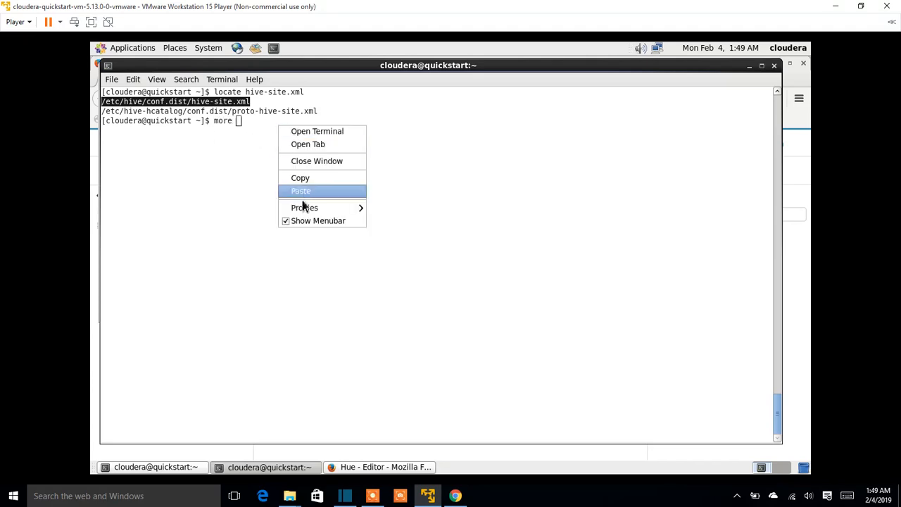
pyautogui.moveTo(304, 196)
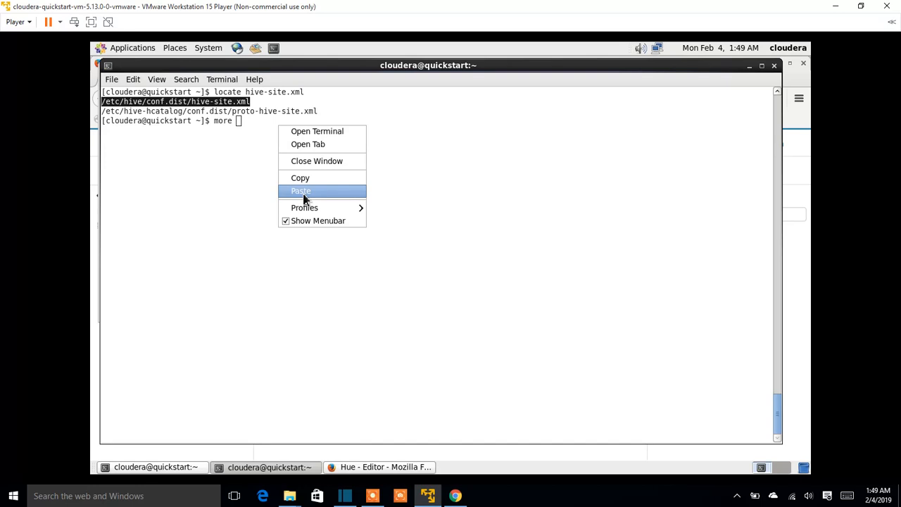
# Page through hive-site.xml with more and search it for 'jdo'.
pyautogui.click(301, 191)
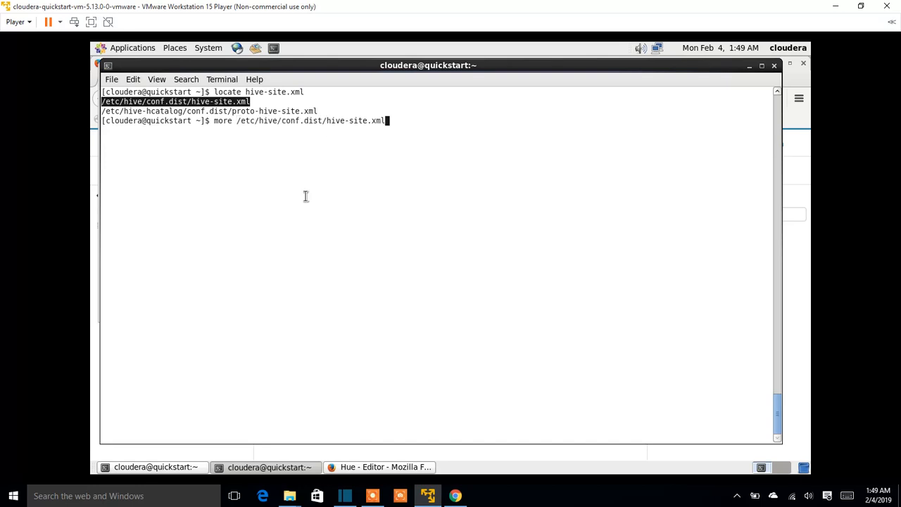
pyautogui.press('Return')
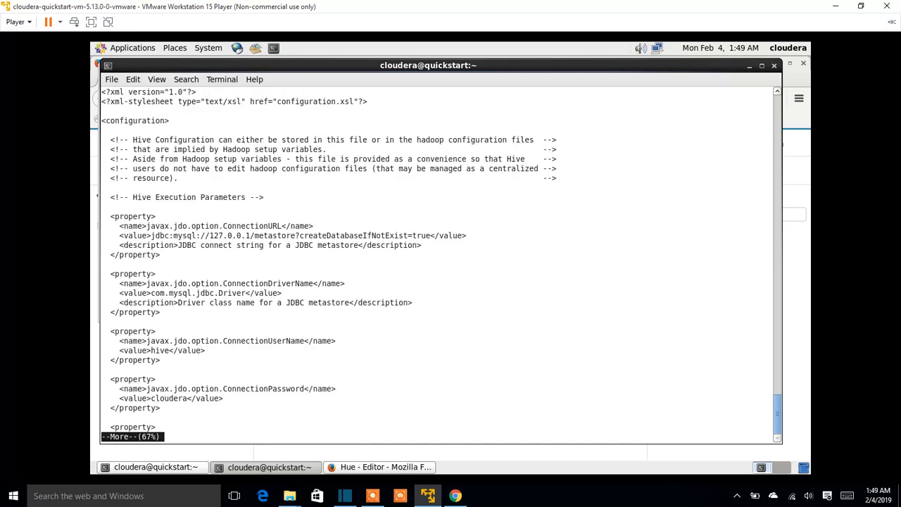
pyautogui.write('/jdo')
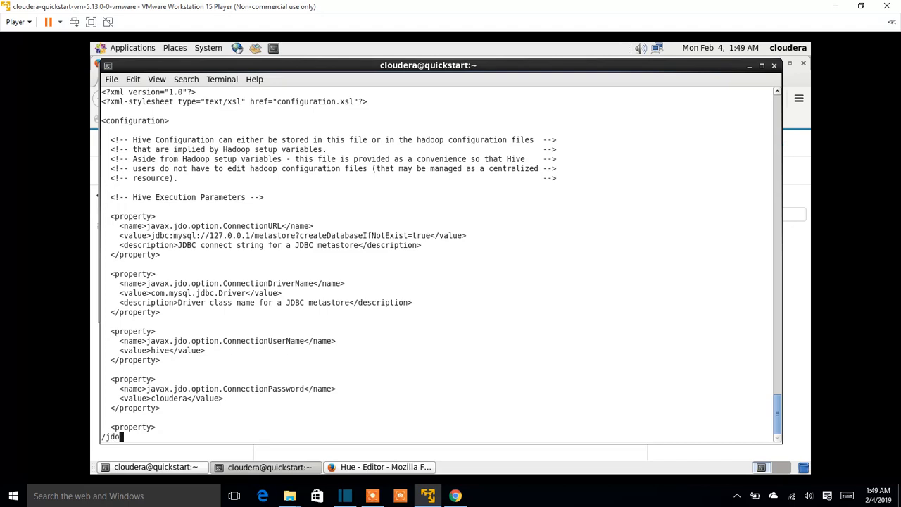
pyautogui.press('Return')
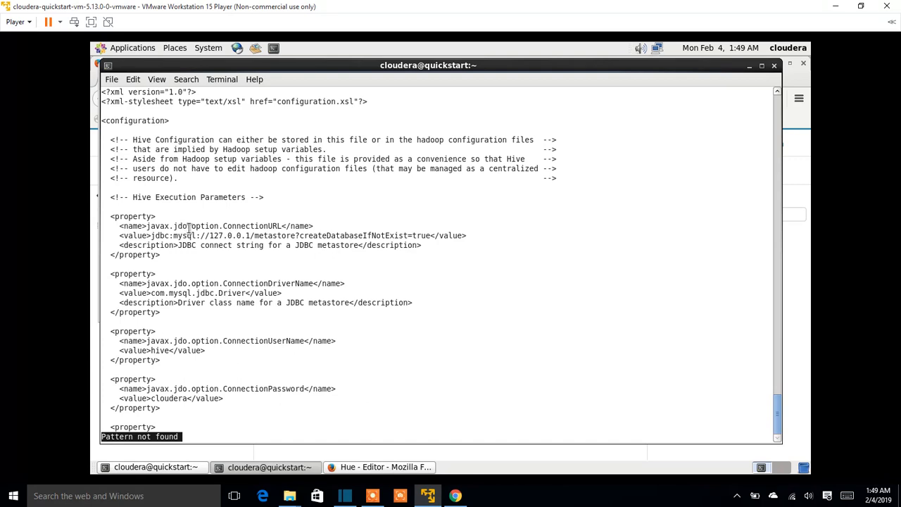
pyautogui.moveTo(188, 240)
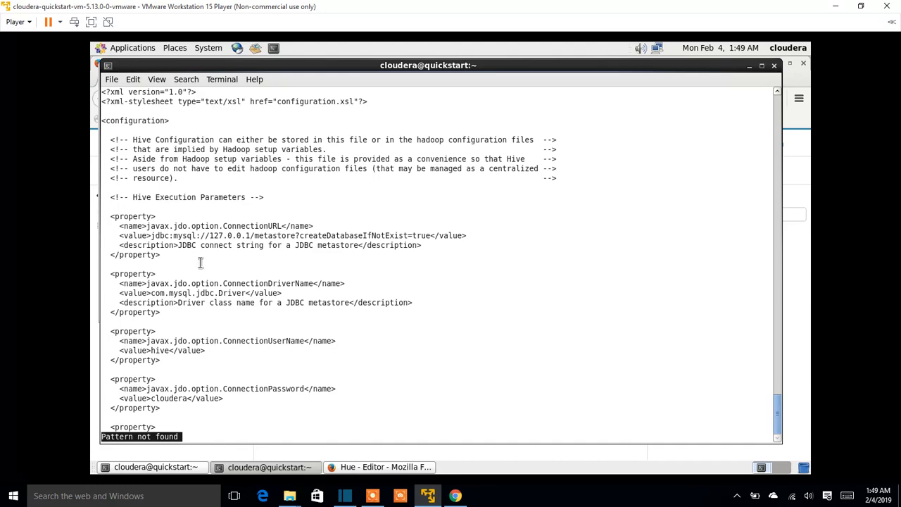
# Select the metastore user name hive and the JDBC MySQL connection URL.
pyautogui.doubleClick(231, 283)
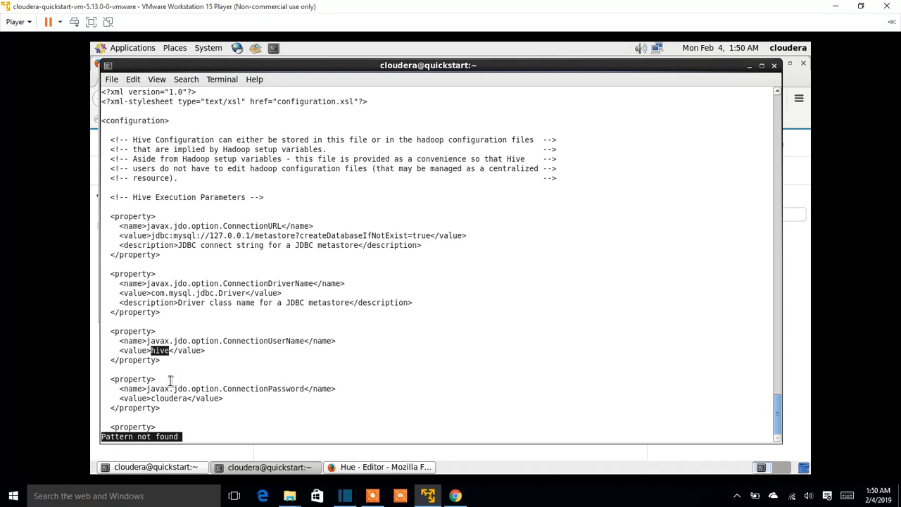
pyautogui.doubleClick(168, 397)
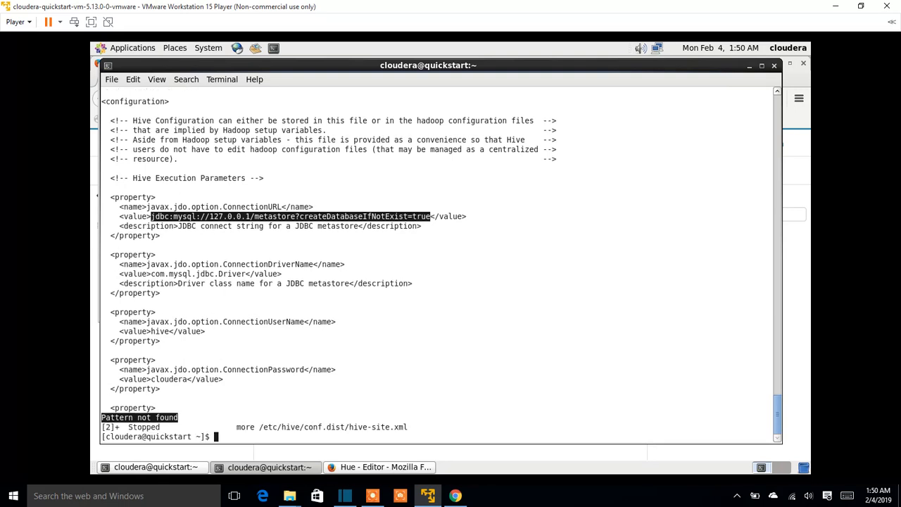
# Log in to MySQL with mysql -u hive -p and the hive password.
pyautogui.write('cls')
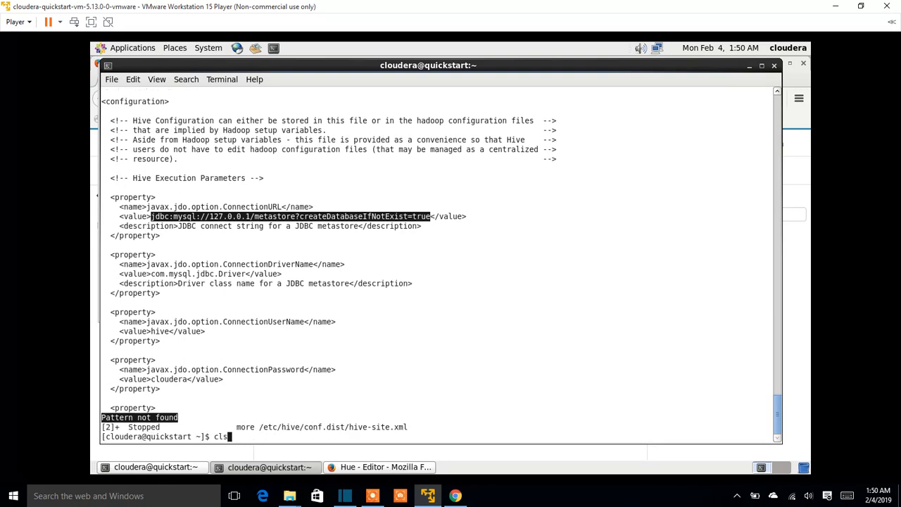
pyautogui.write('mysql -u hive -p')
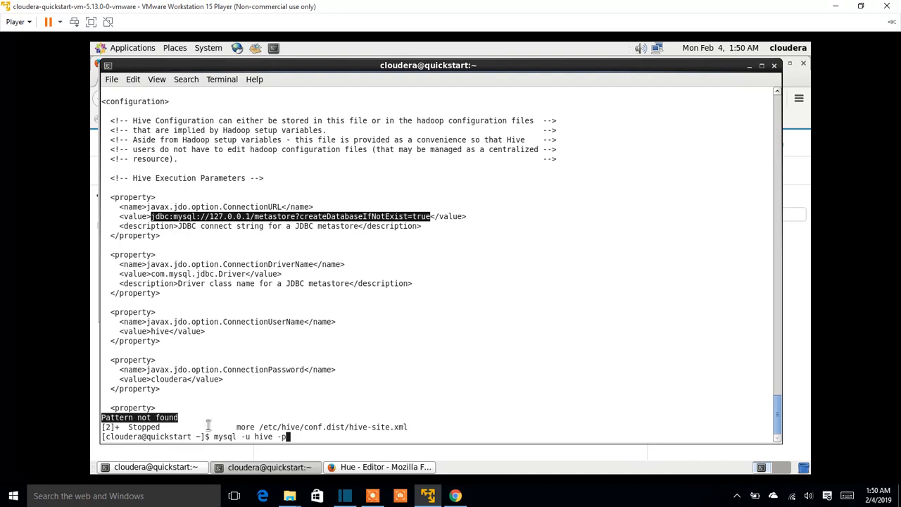
pyautogui.moveTo(232, 437)
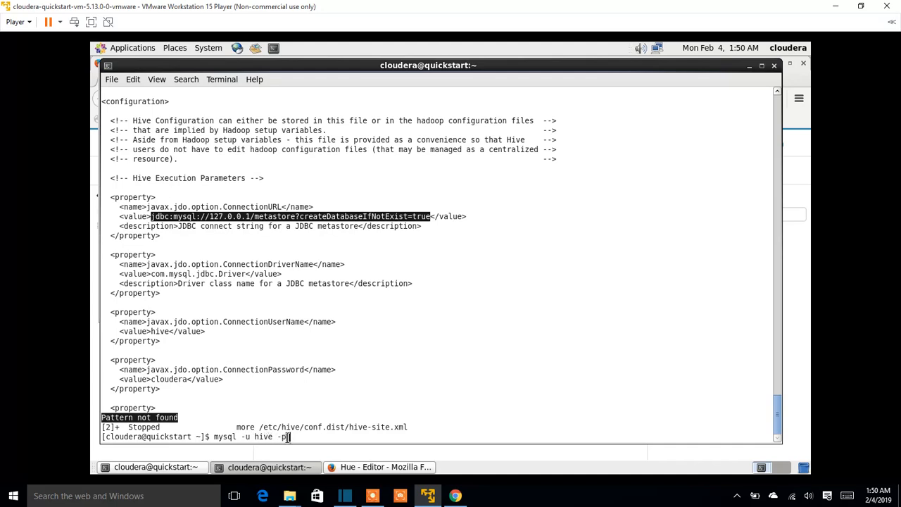
pyautogui.press('Return')
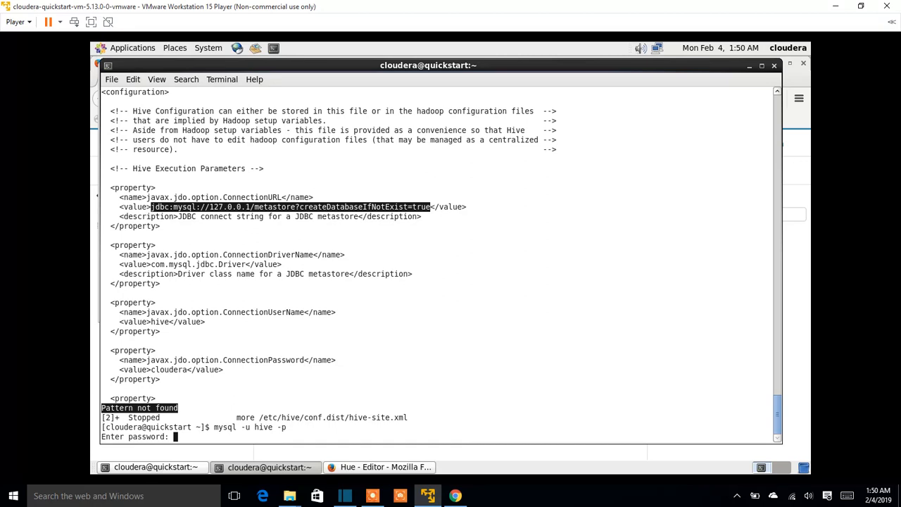
pyautogui.press('Return')
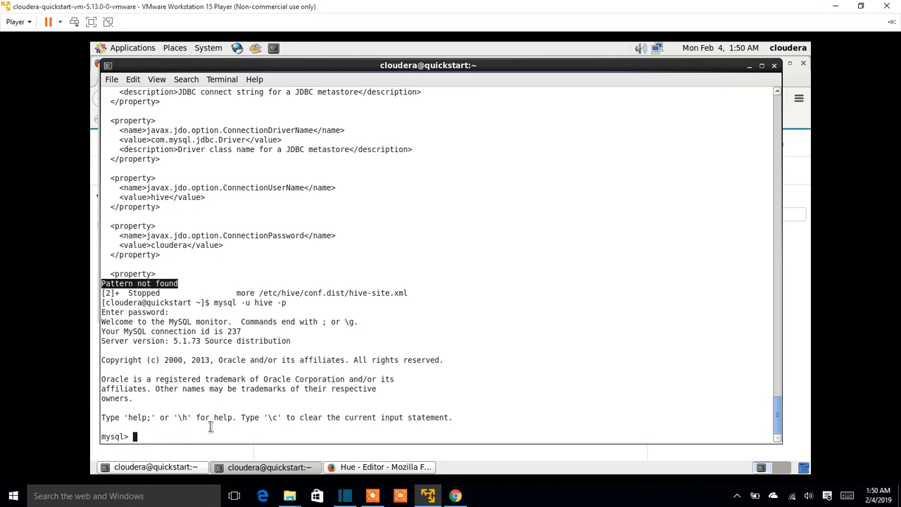
# Run 'show databases;' and mark the metastore database name.
pyautogui.write('show databases')
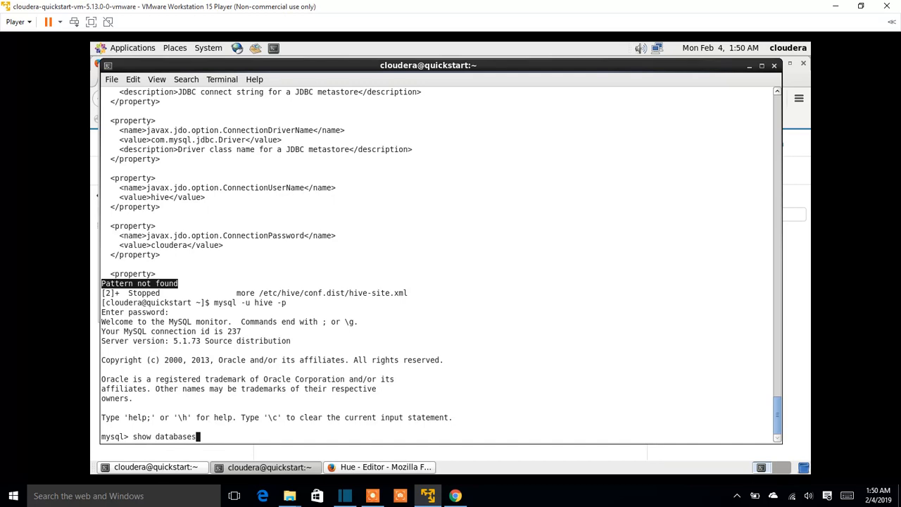
pyautogui.press('Return')
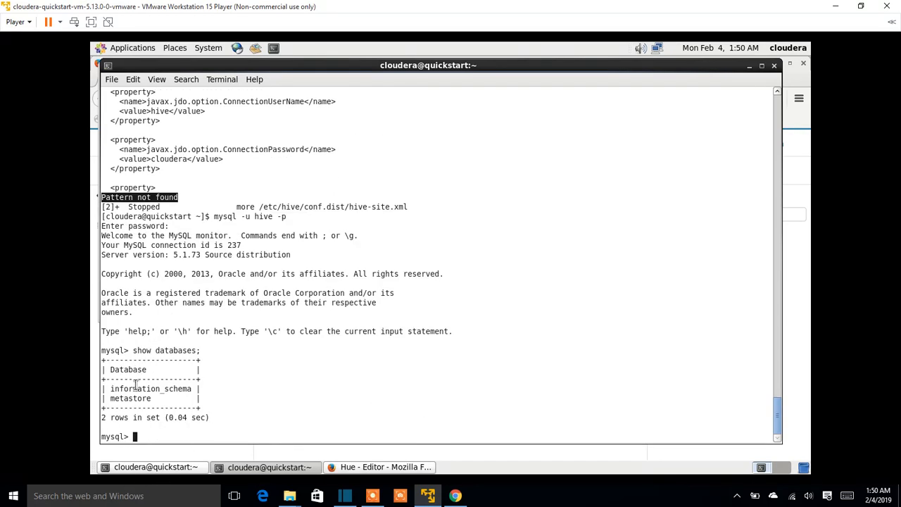
pyautogui.doubleClick(129, 399)
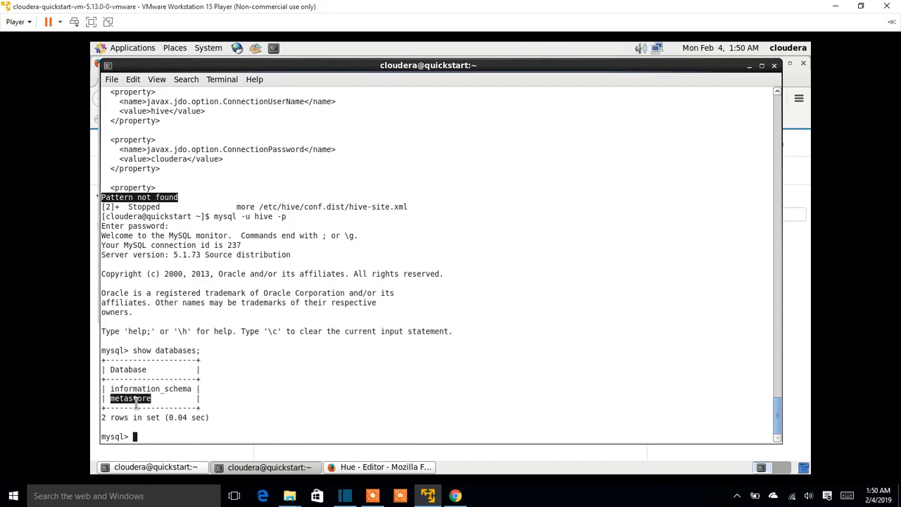
# Switch to the metastore database with 'use metastore;'.
pyautogui.write('use meta')
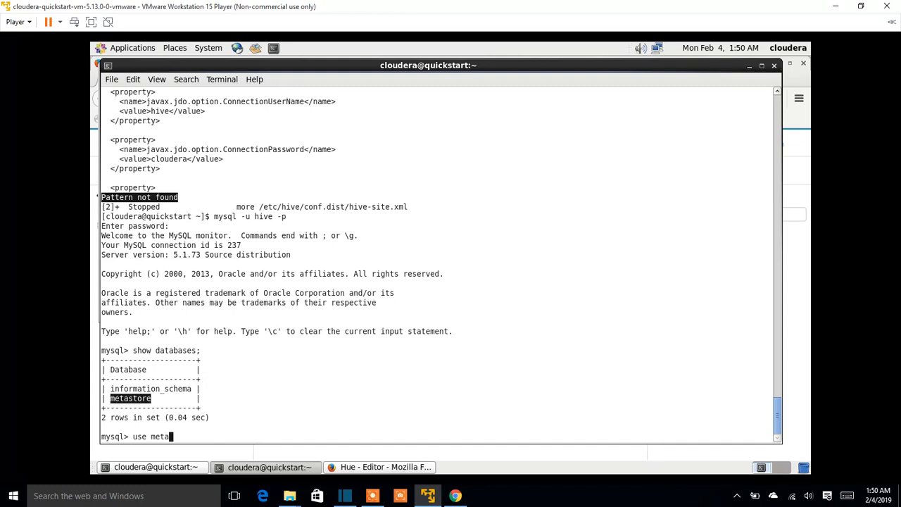
pyautogui.press('Return')
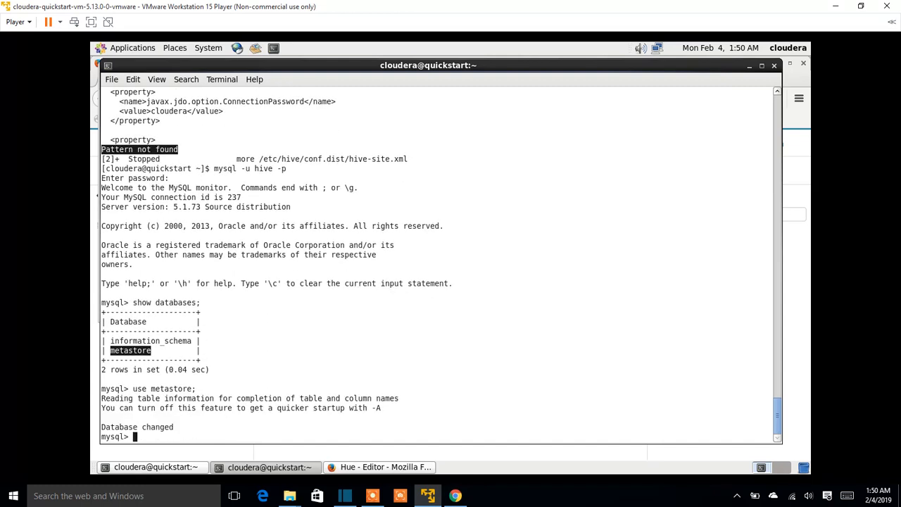
pyautogui.write('show')
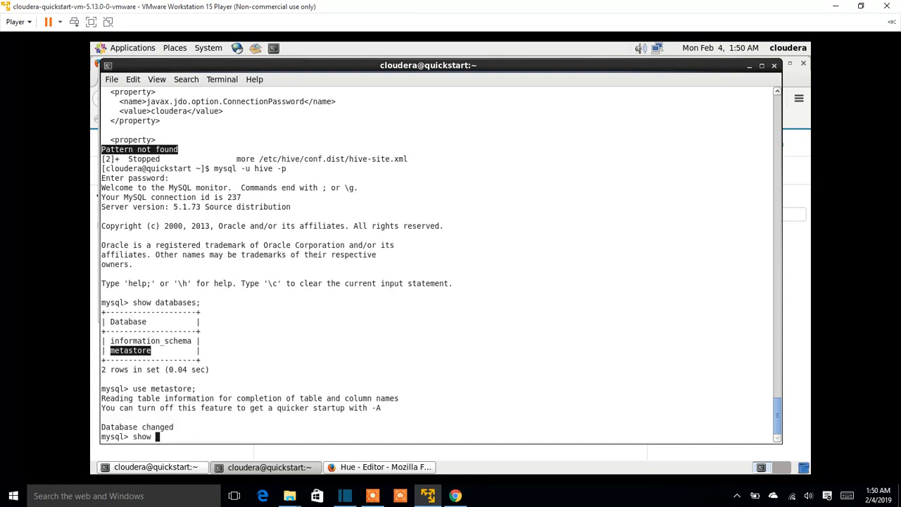
# Run 'show tables;' and scroll up through the 54 metastore tables.
pyautogui.press('Return')
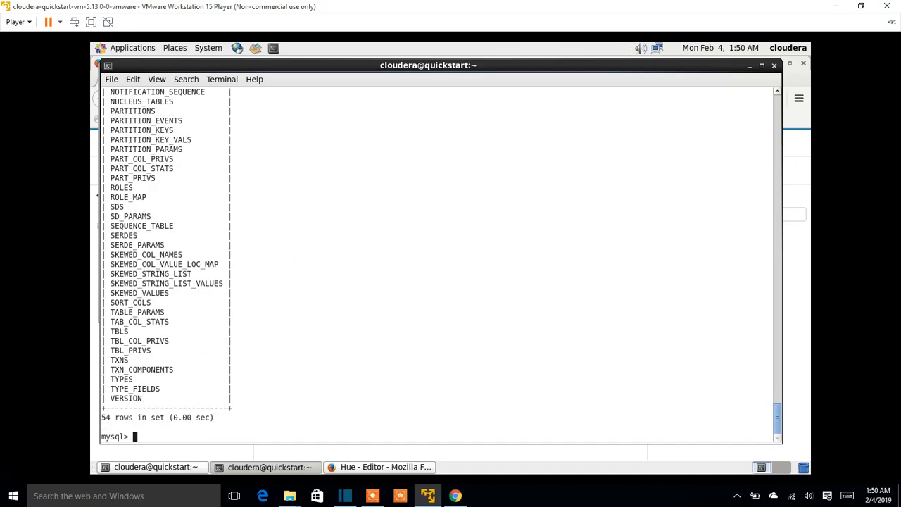
pyautogui.moveTo(165, 335)
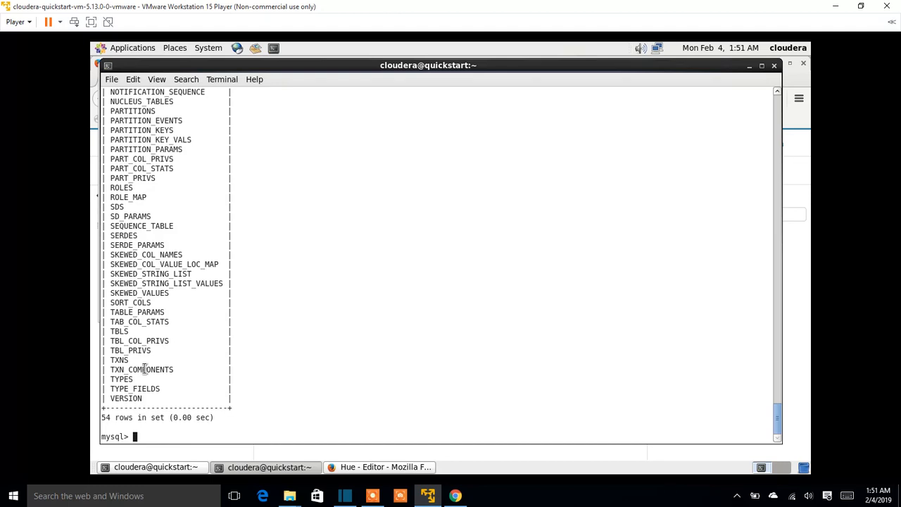
pyautogui.moveTo(121, 331)
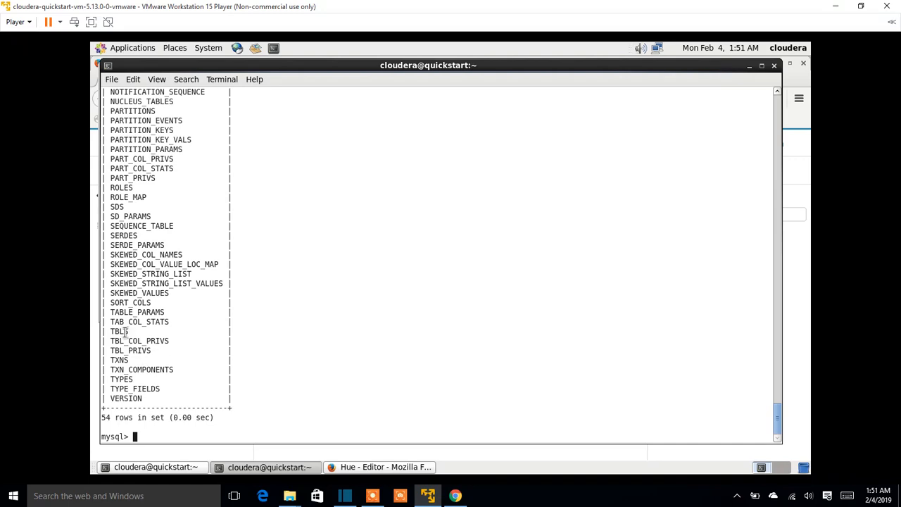
pyautogui.doubleClick(118, 332)
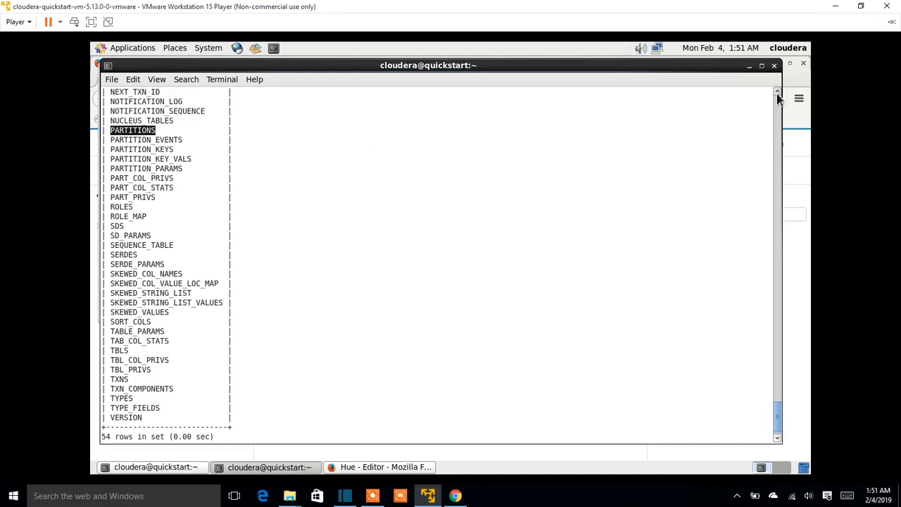
pyautogui.scroll(3)
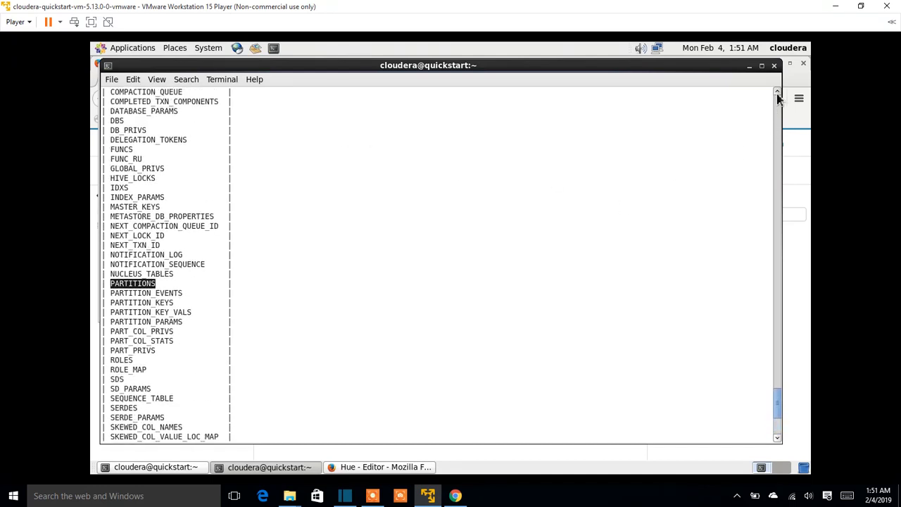
pyautogui.scroll(3)
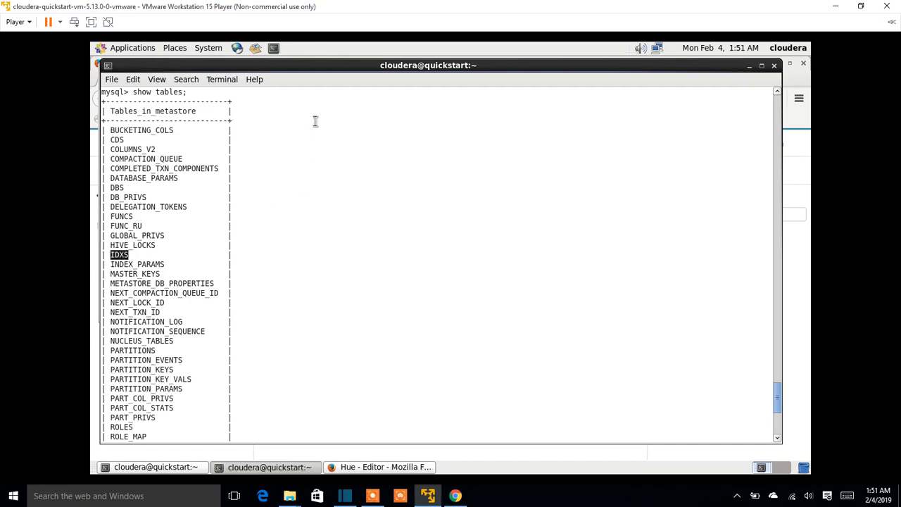
pyautogui.moveTo(220, 452)
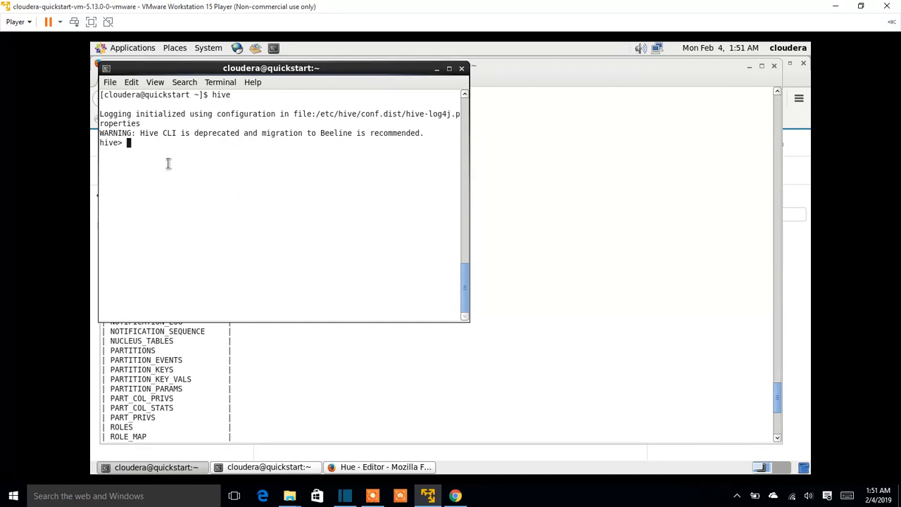
pyautogui.moveTo(301, 200)
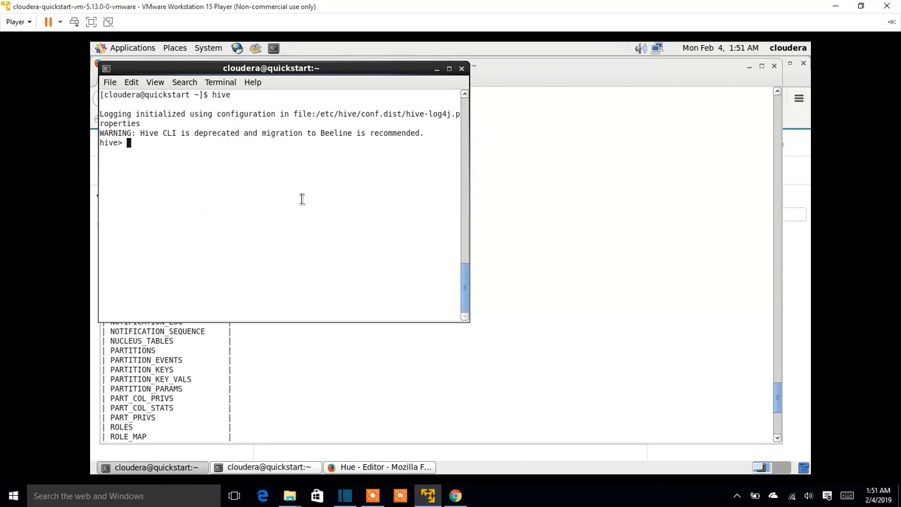
pyautogui.moveTo(256, 189)
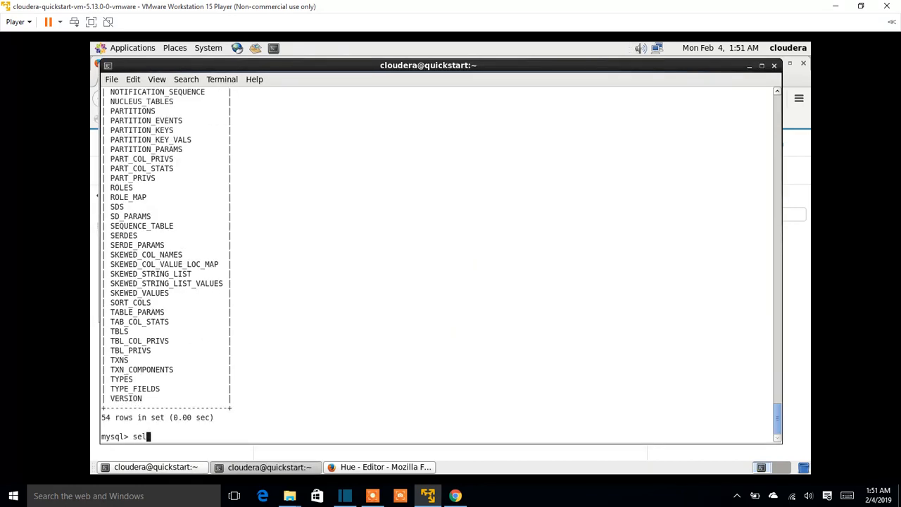
# Run 'select * from TBLS;', which returns an empty set.
pyautogui.write('ect * from')
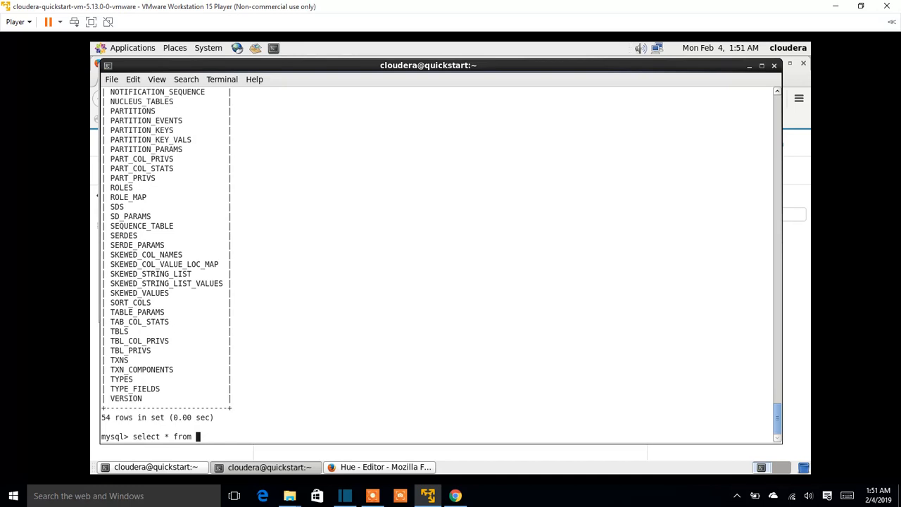
pyautogui.write('TBLS;')
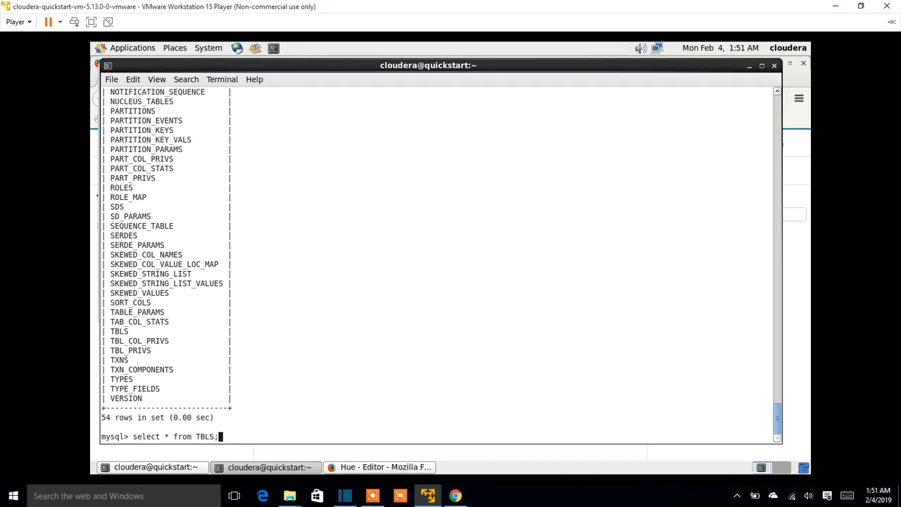
pyautogui.press('Return')
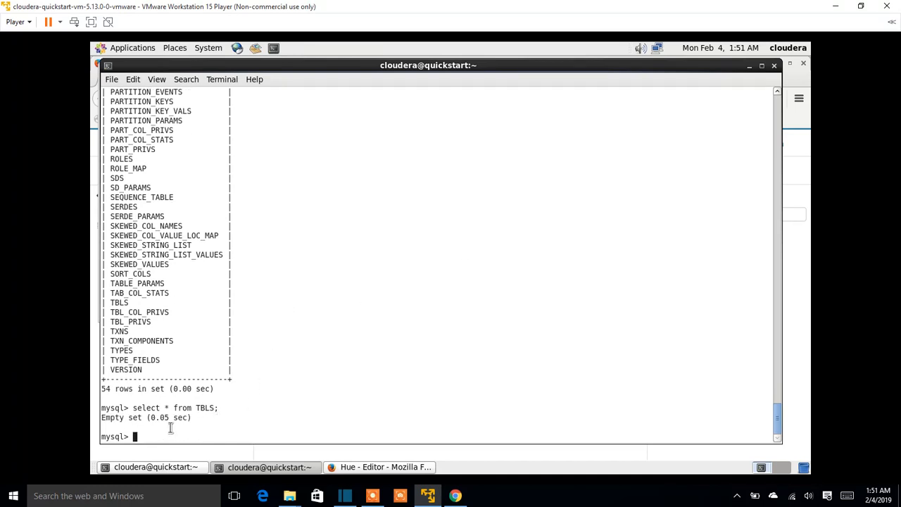
pyautogui.moveTo(636, 106)
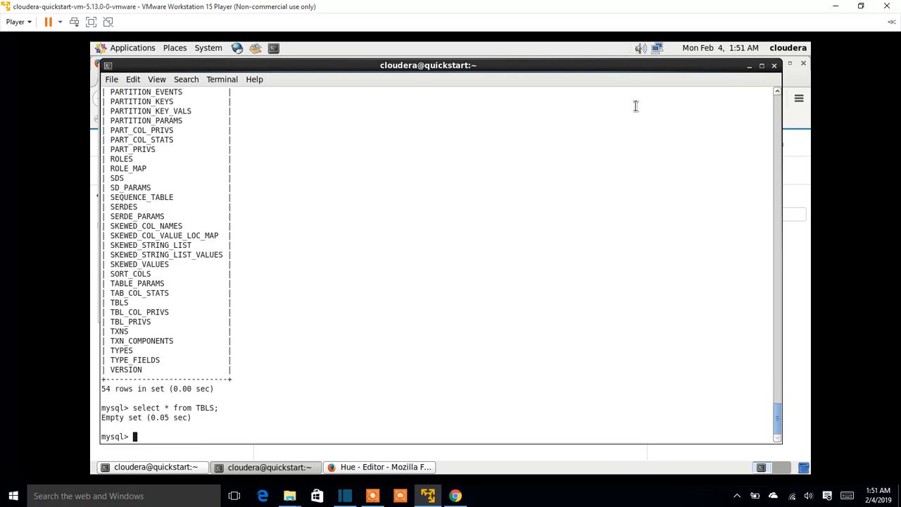
# In the Hive CLI, run 'show tables;', which lists no tables.
pyautogui.click(268, 468)
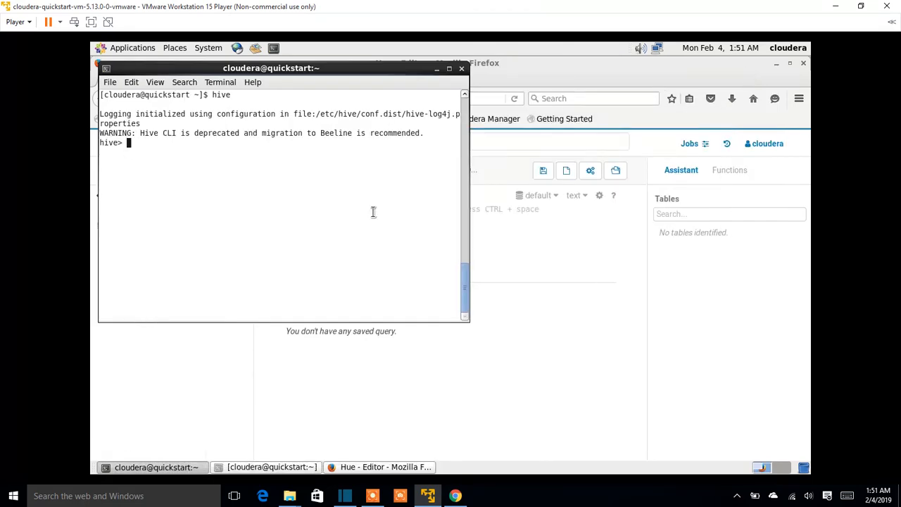
pyautogui.moveTo(229, 172)
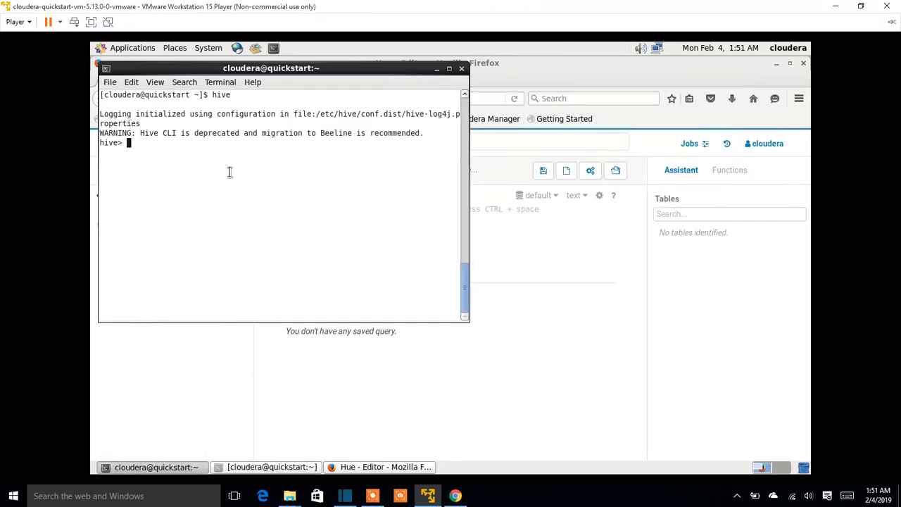
pyautogui.write('show tables;')
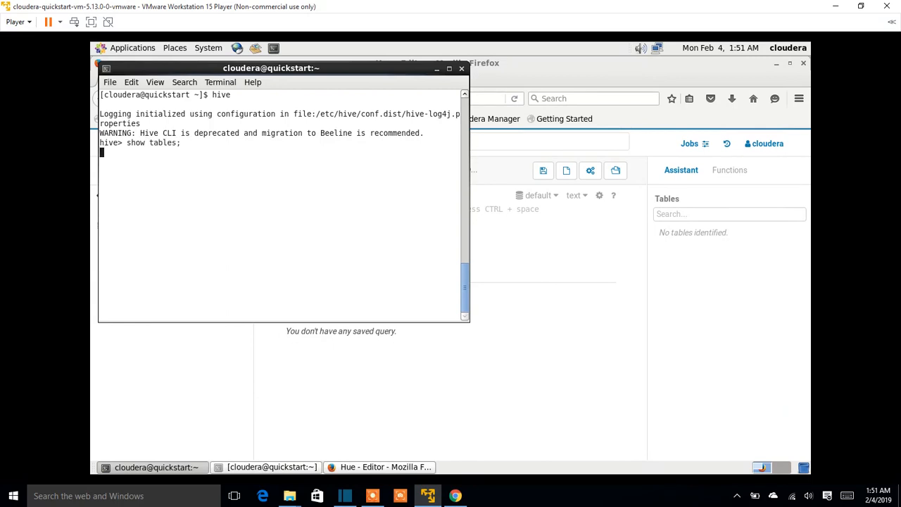
pyautogui.press('Return')
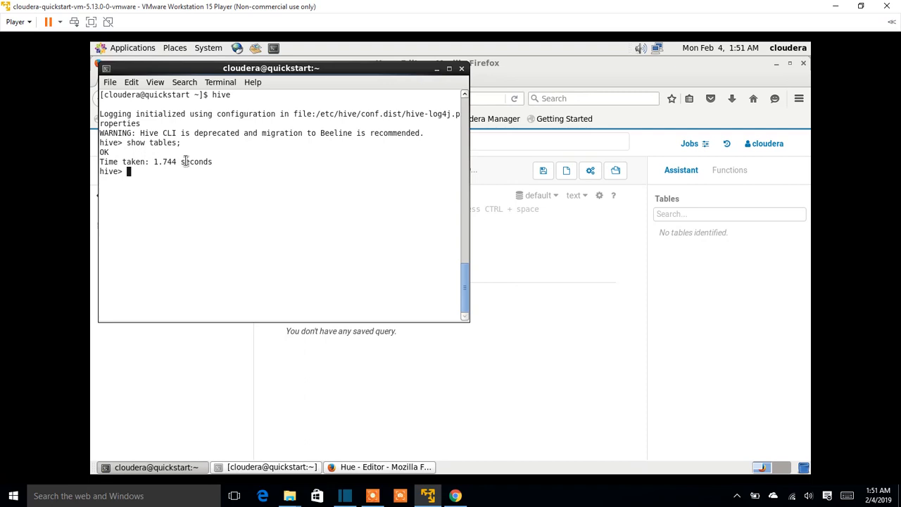
# Run 'create table product(id int);' in Hive.
pyautogui.write('create table')
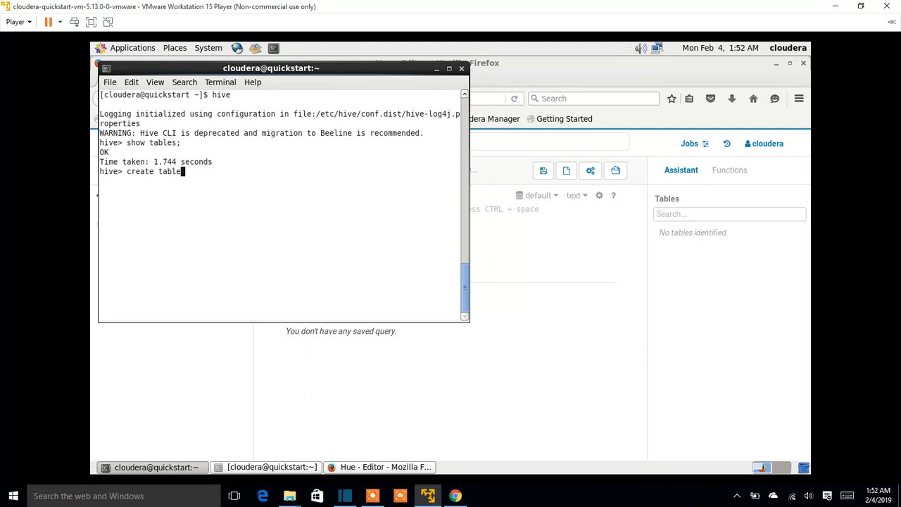
pyautogui.write('prod')
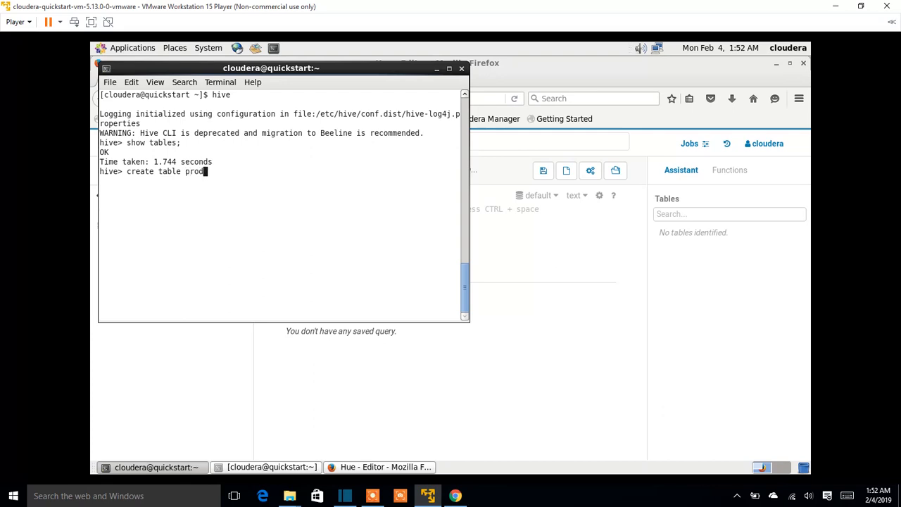
pyautogui.write('uct(')
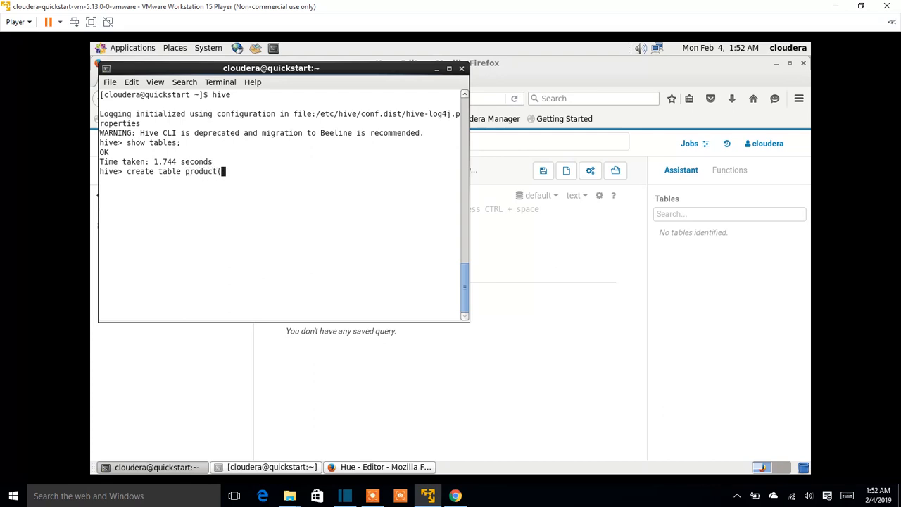
pyautogui.write('id int')
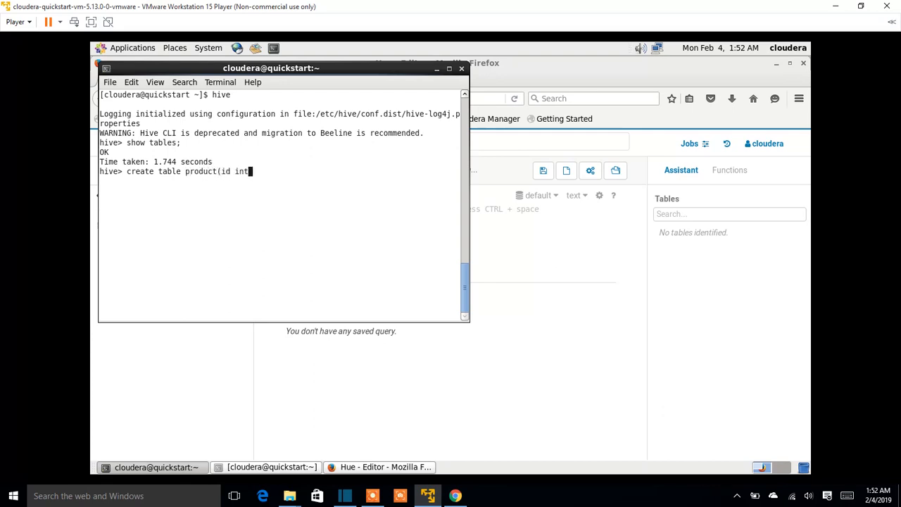
pyautogui.press('Return')
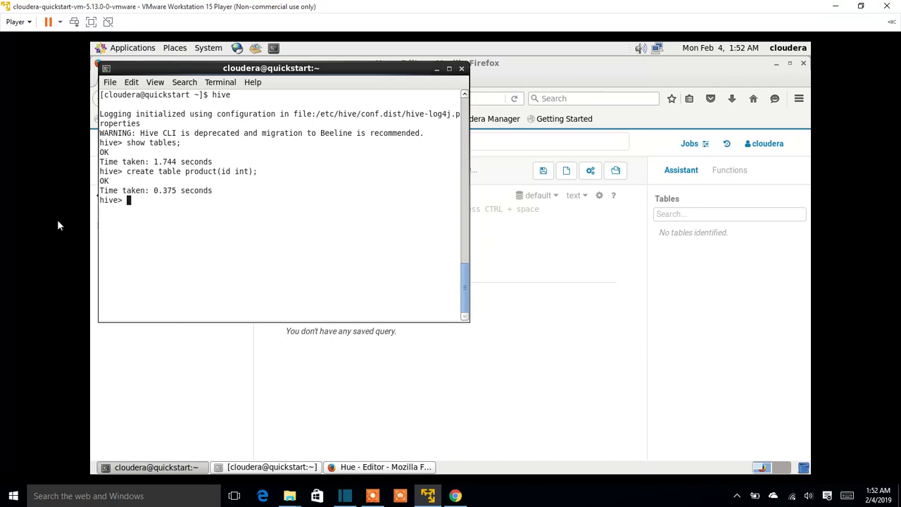
pyautogui.moveTo(216, 113)
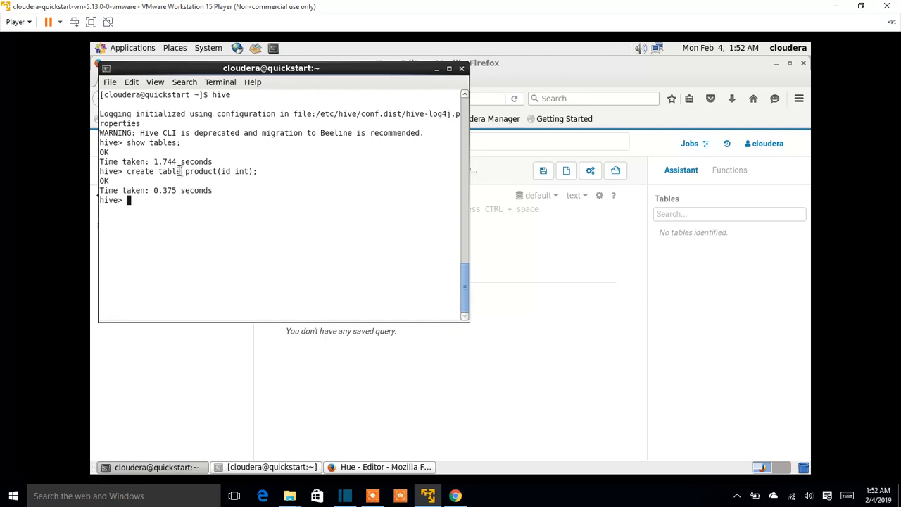
pyautogui.moveTo(239, 180)
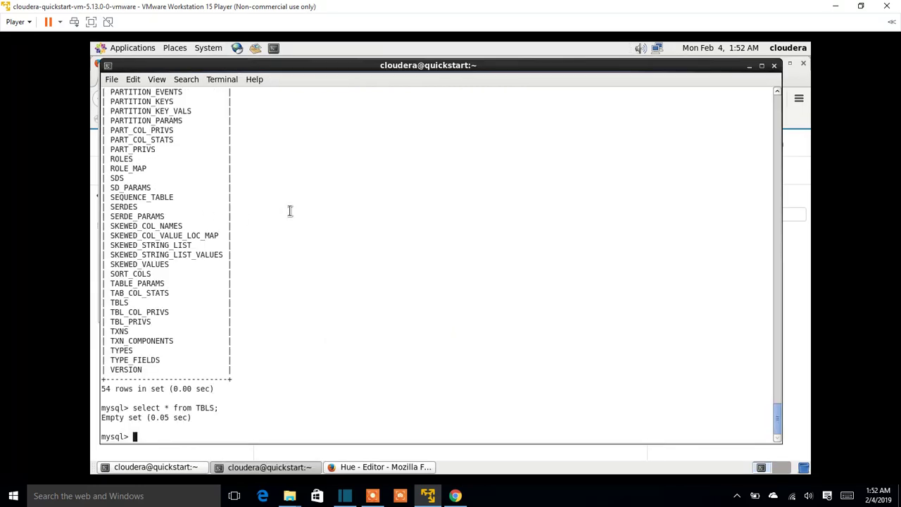
# Re-run 'select * from TBLS;' in MySQL, now returning the product row.
pyautogui.write('select * from TBLS;')
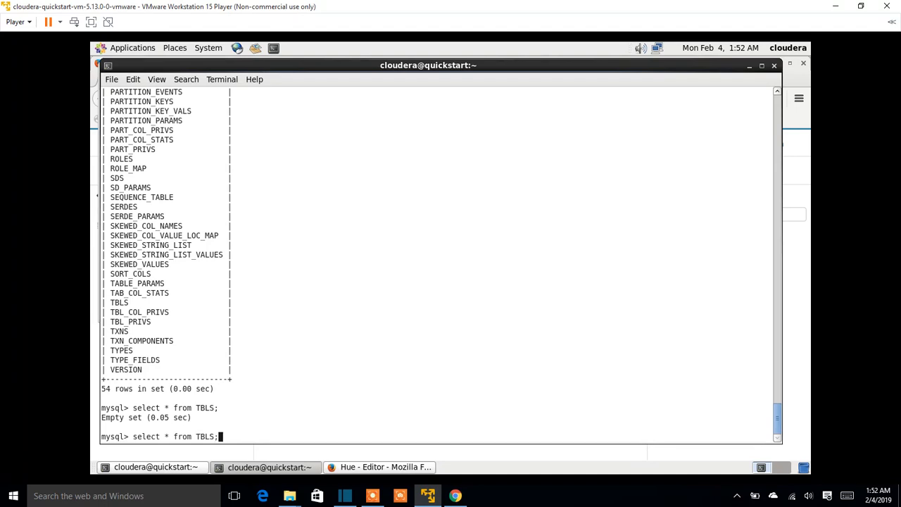
pyautogui.press('Return')
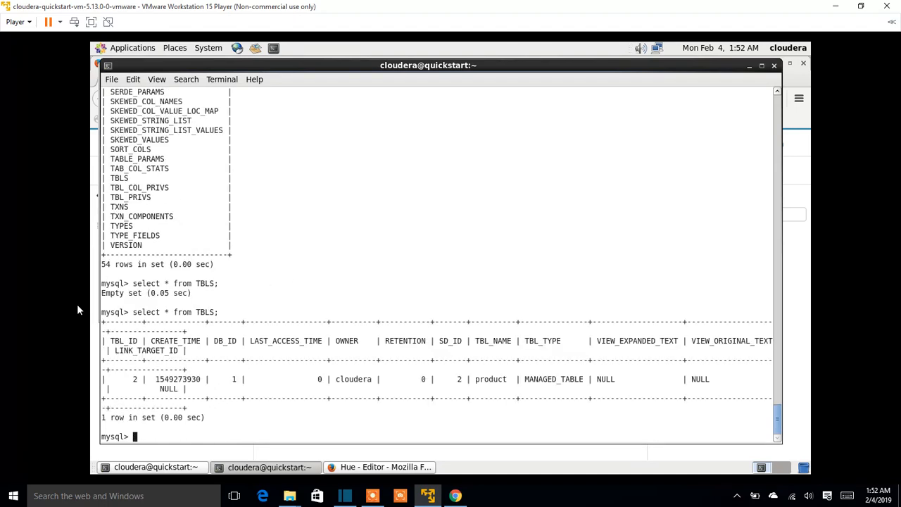
pyautogui.doubleClick(113, 313)
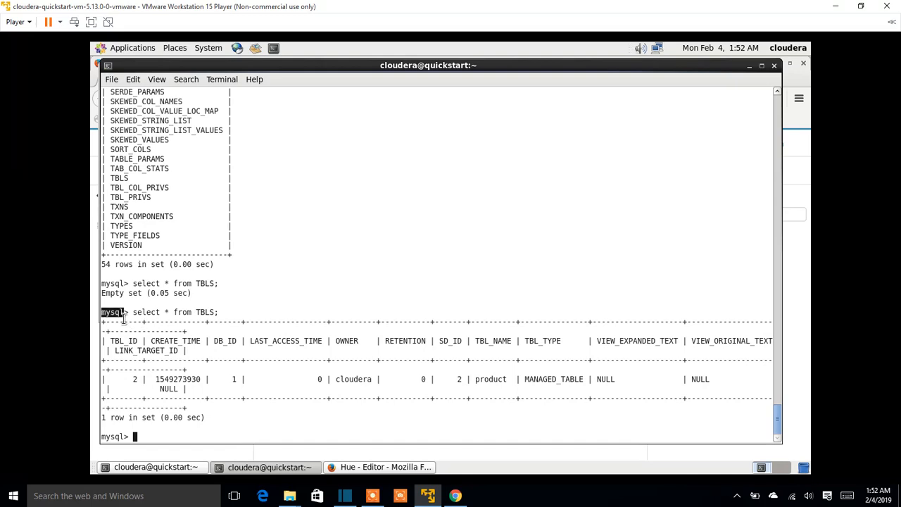
pyautogui.doubleClick(205, 313)
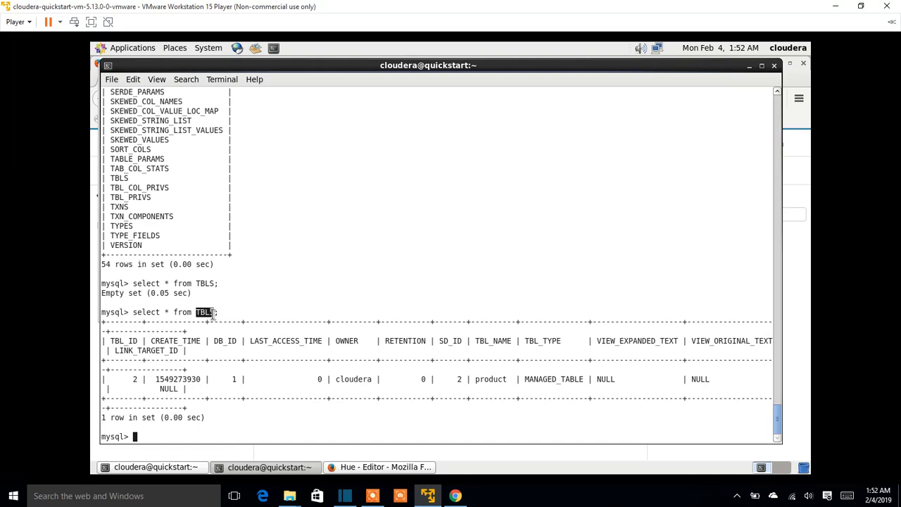
pyautogui.moveTo(570, 361)
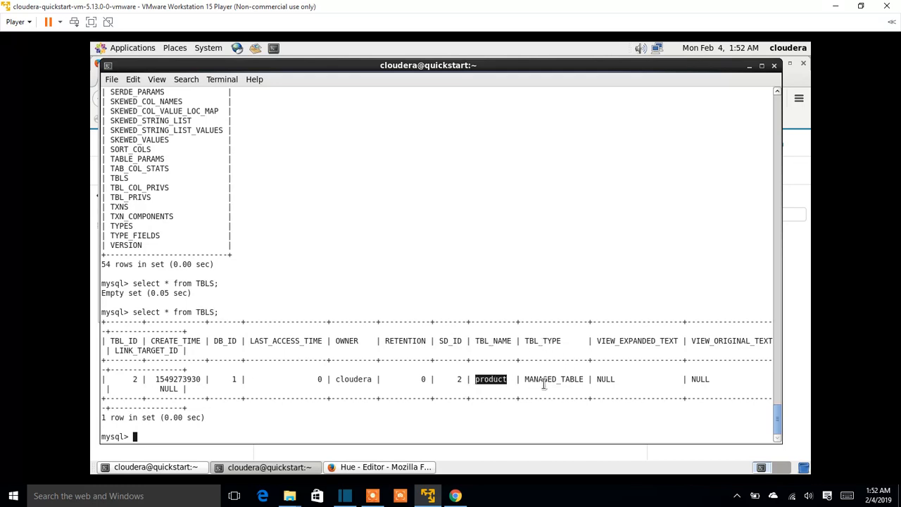
# Highlight the product table name and another field of its MANAGED_TABLE row.
pyautogui.doubleClick(553, 379)
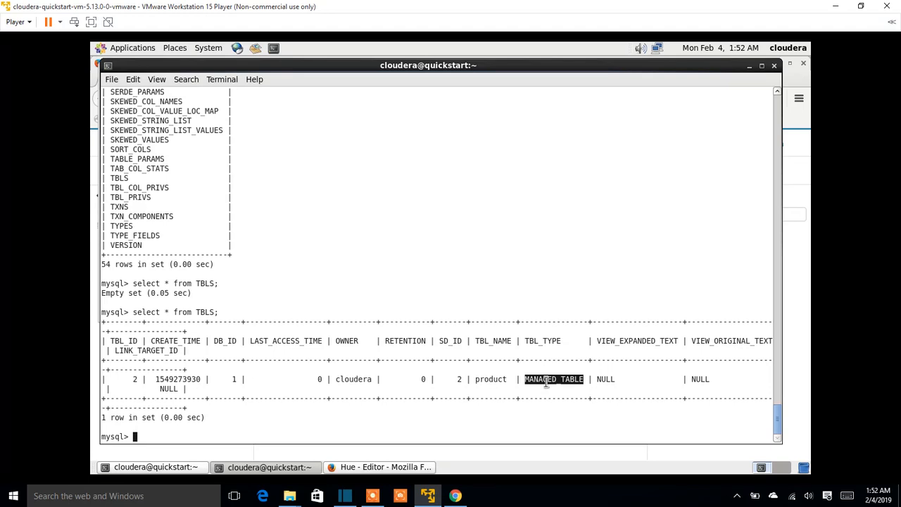
pyautogui.moveTo(360, 382)
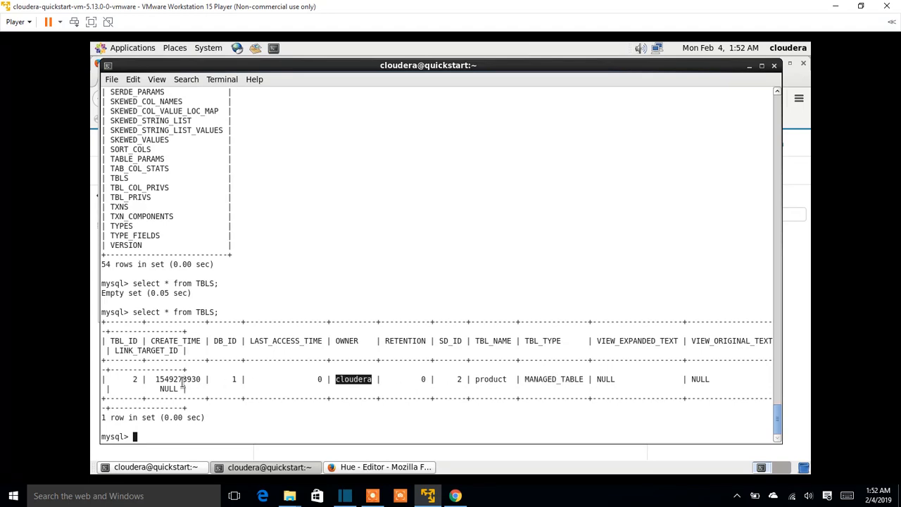
pyautogui.doubleClick(178, 378)
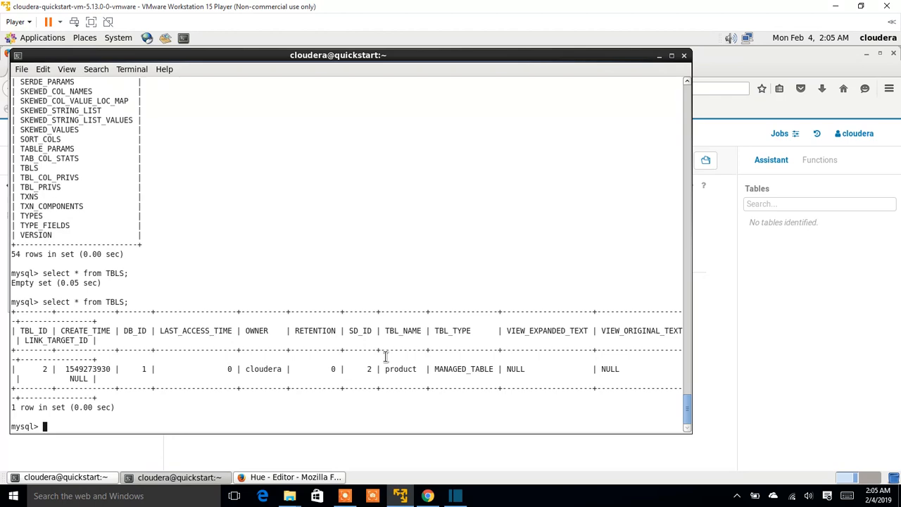
pyautogui.moveTo(373, 59)
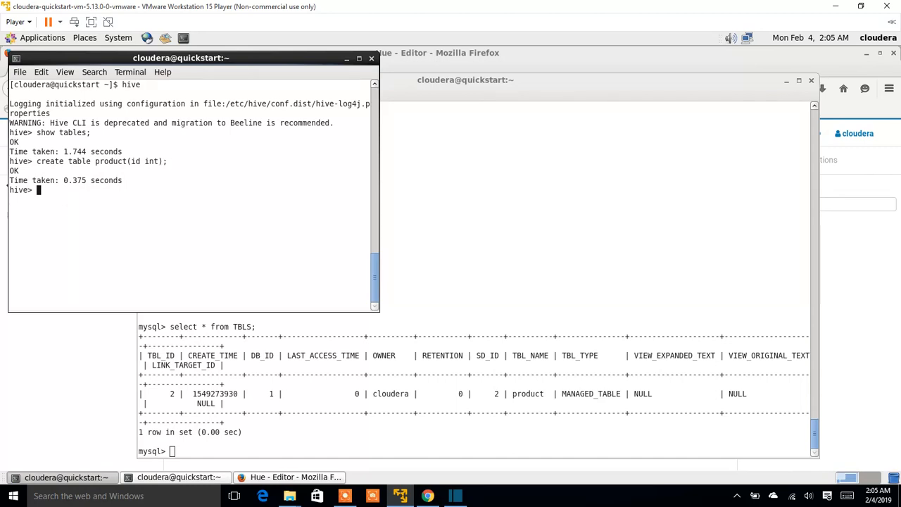
# Run 'drop table product;' in the Hive CLI.
pyautogui.write('drop table')
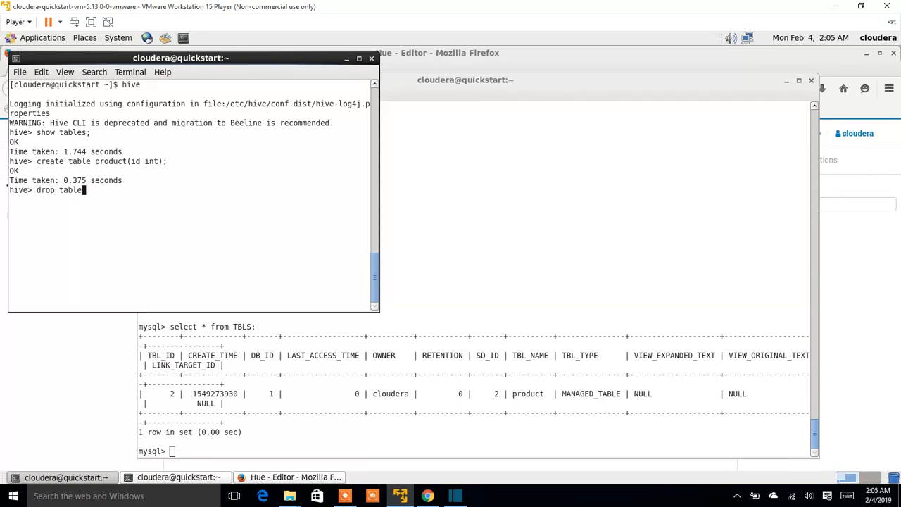
pyautogui.write('product;')
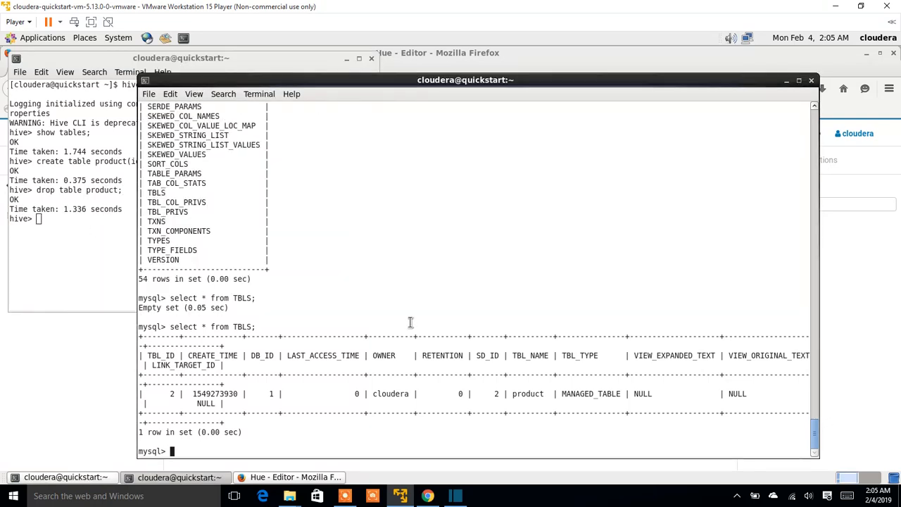
# Re-run 'select * from TBLS;' in MySQL, confirming an empty set after product was dropped.
pyautogui.write('select * from TBLS;')
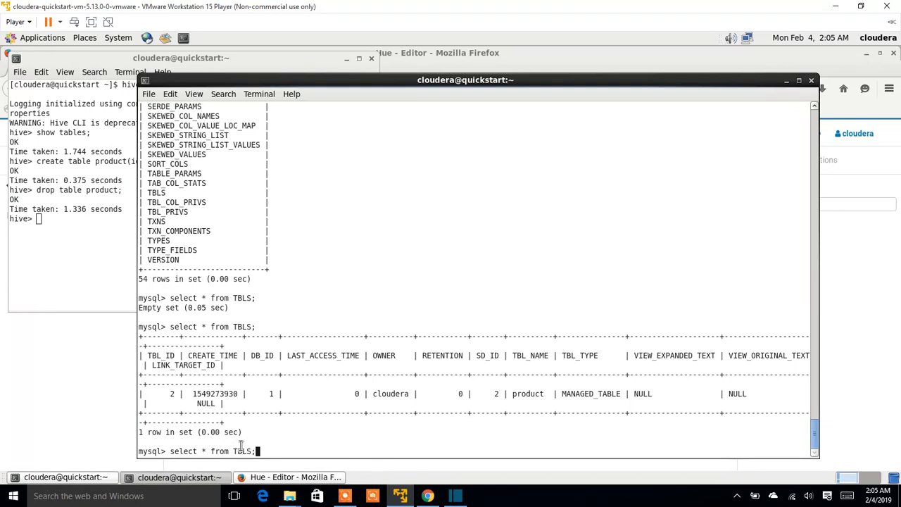
pyautogui.press('Return')
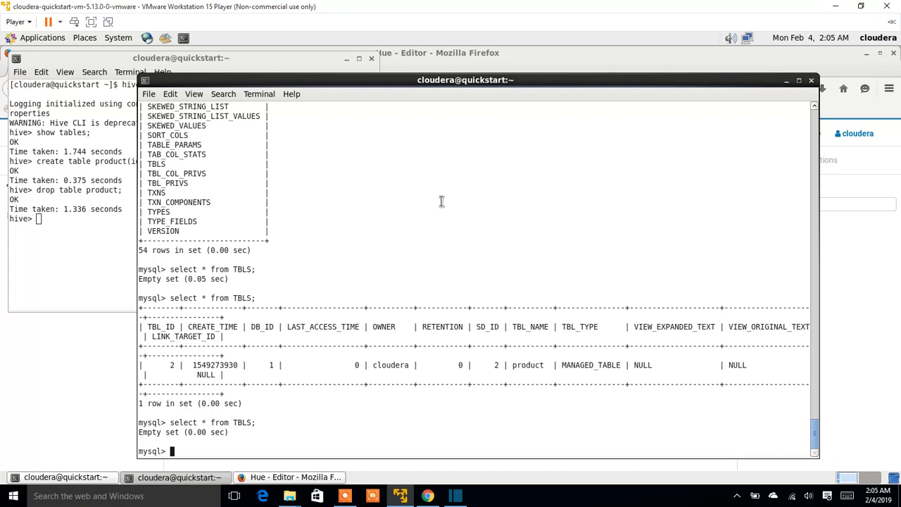
pyautogui.moveTo(192, 161)
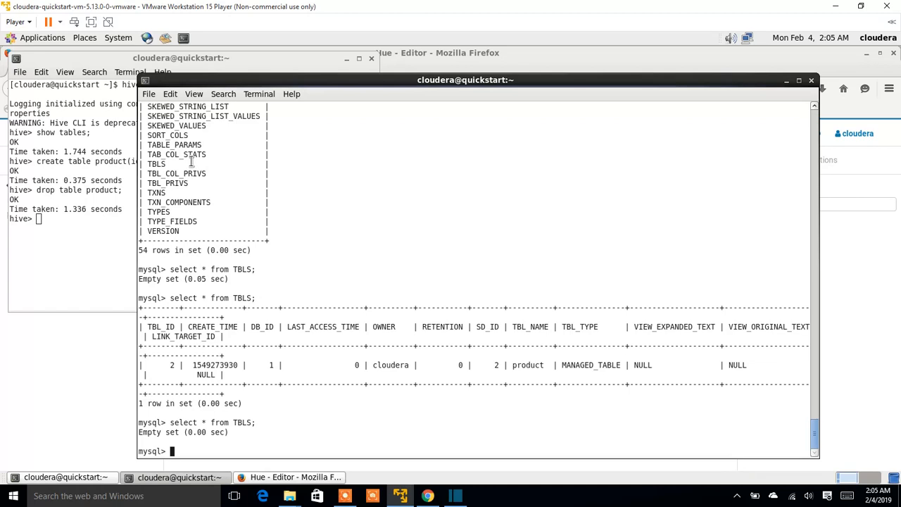
pyautogui.doubleClick(176, 154)
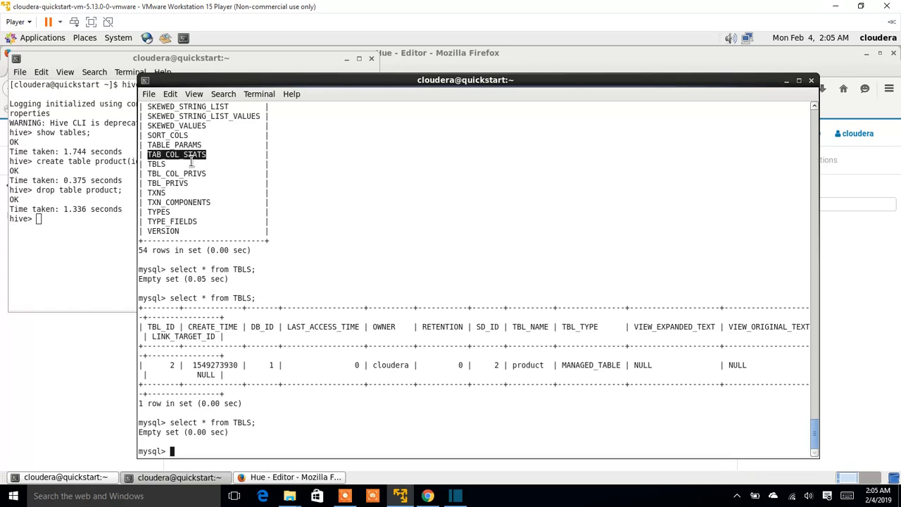
pyautogui.moveTo(245, 275)
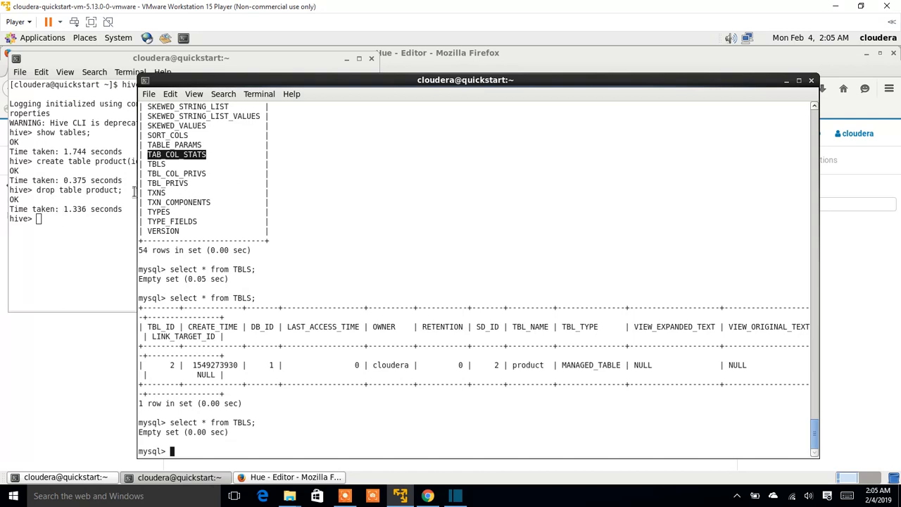
pyautogui.click(182, 57)
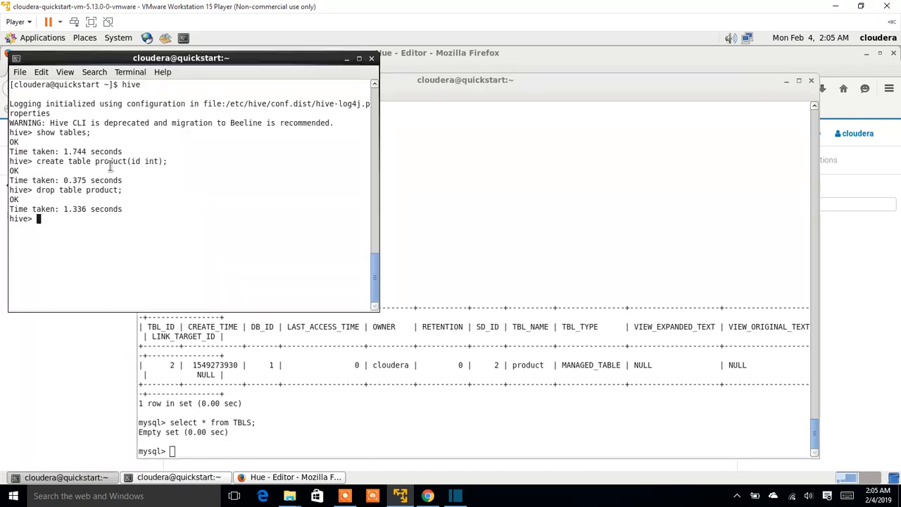
pyautogui.moveTo(79, 153)
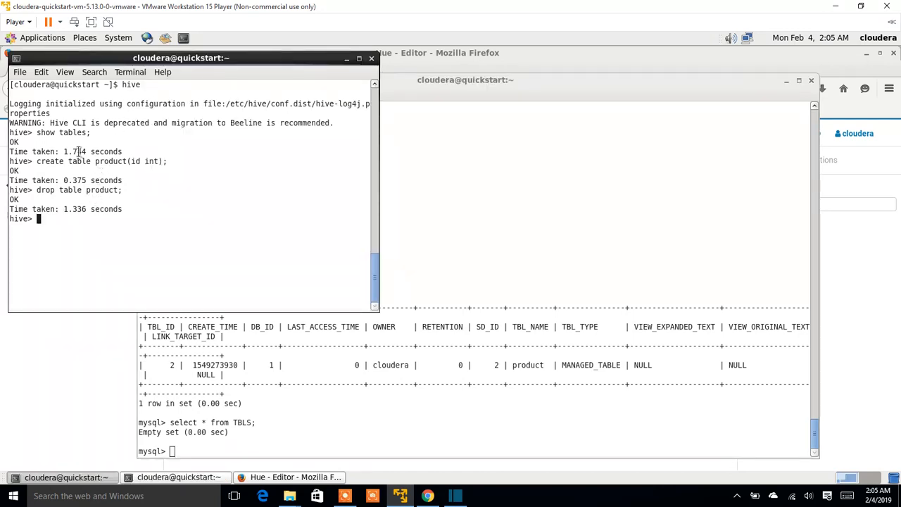
pyautogui.moveTo(274, 217)
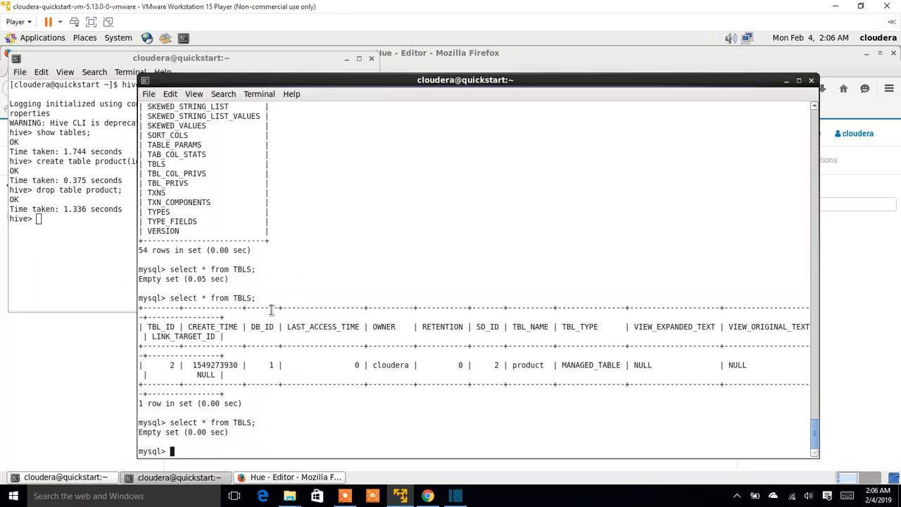
pyautogui.moveTo(242, 264)
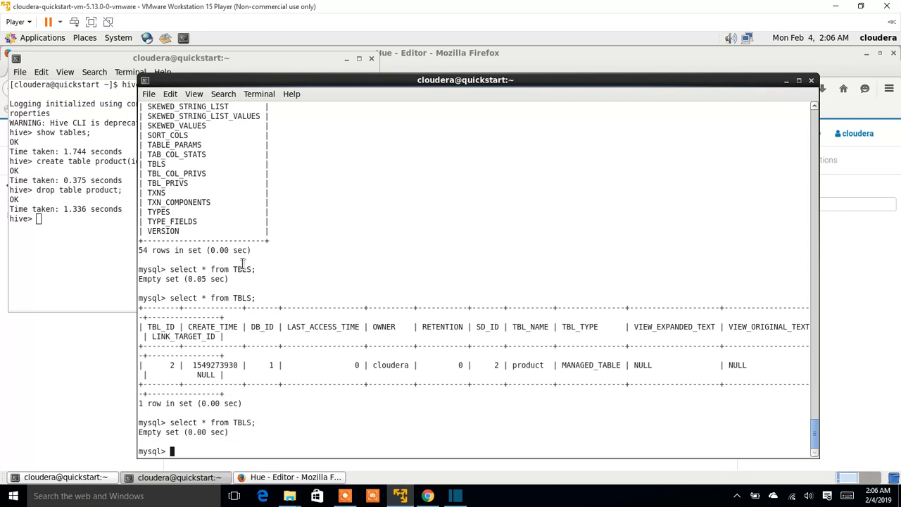